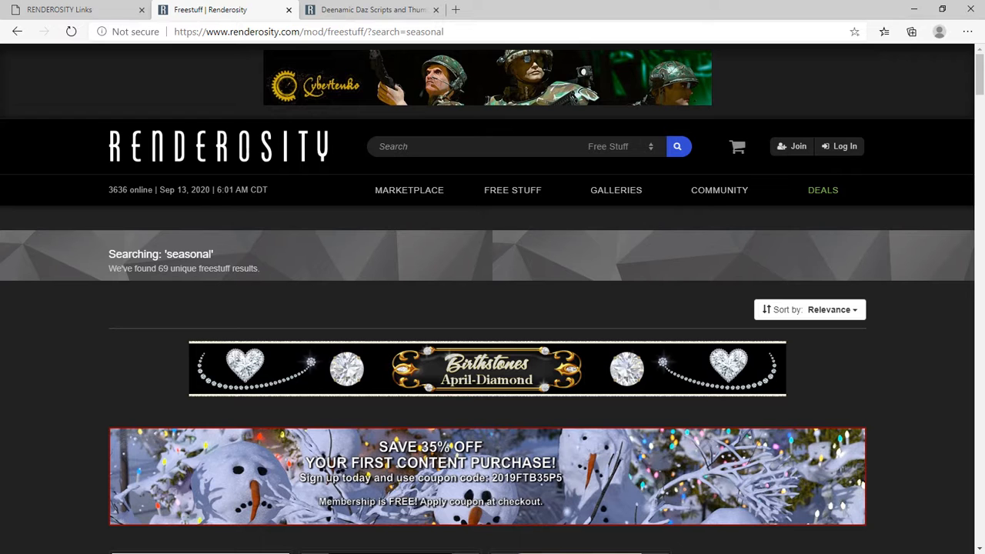
{"action": "mouse_move", "coordinate": [806, 72]}
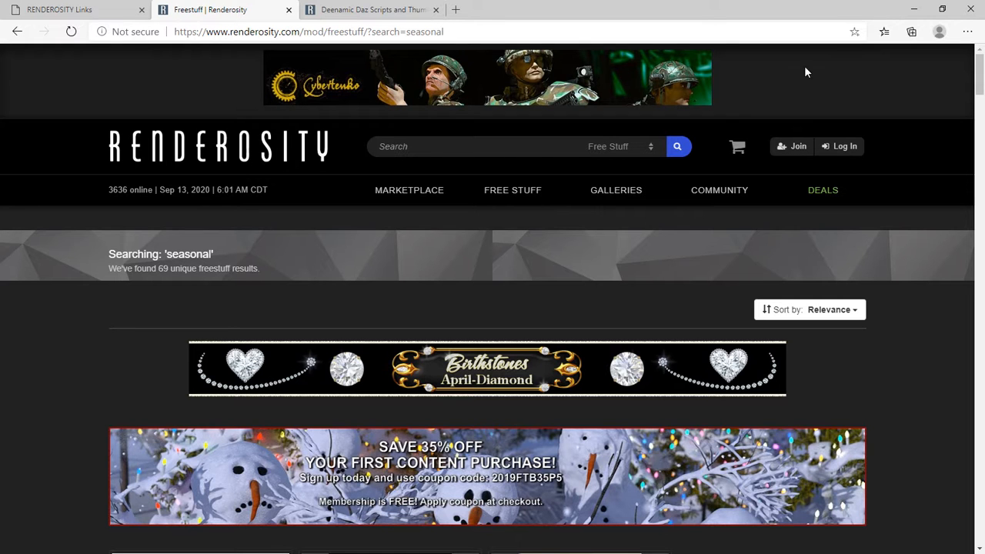
Step: Search Renderosity for 'seasonal' limited to Free Stuff and scroll to the matching products
{"action": "left_click", "coordinate": [462, 146]}
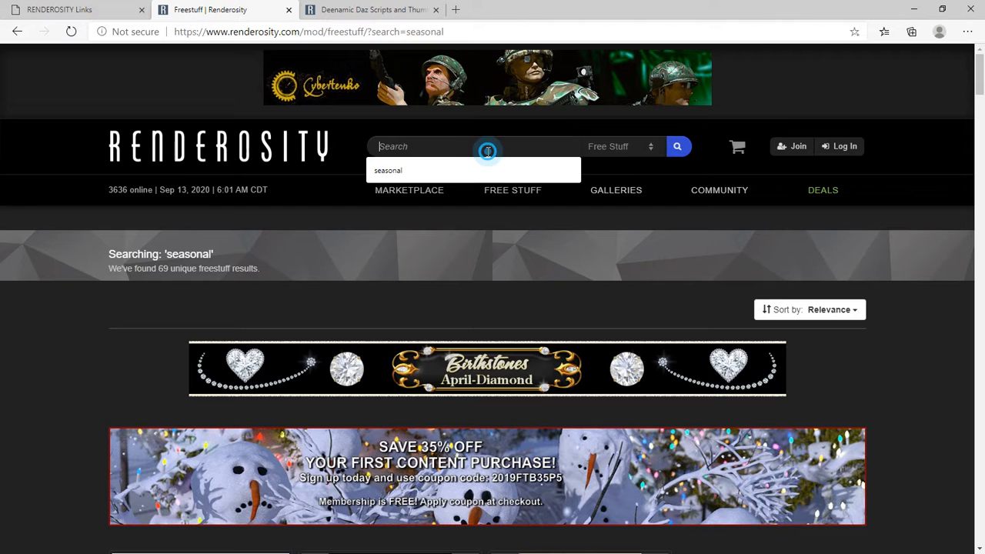
{"action": "left_click", "coordinate": [388, 169]}
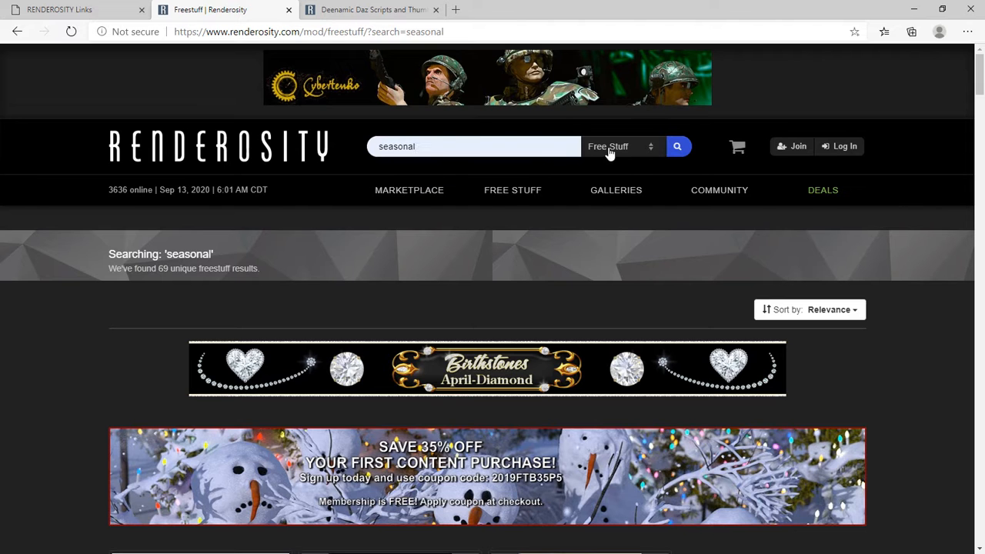
{"action": "left_click", "coordinate": [618, 146]}
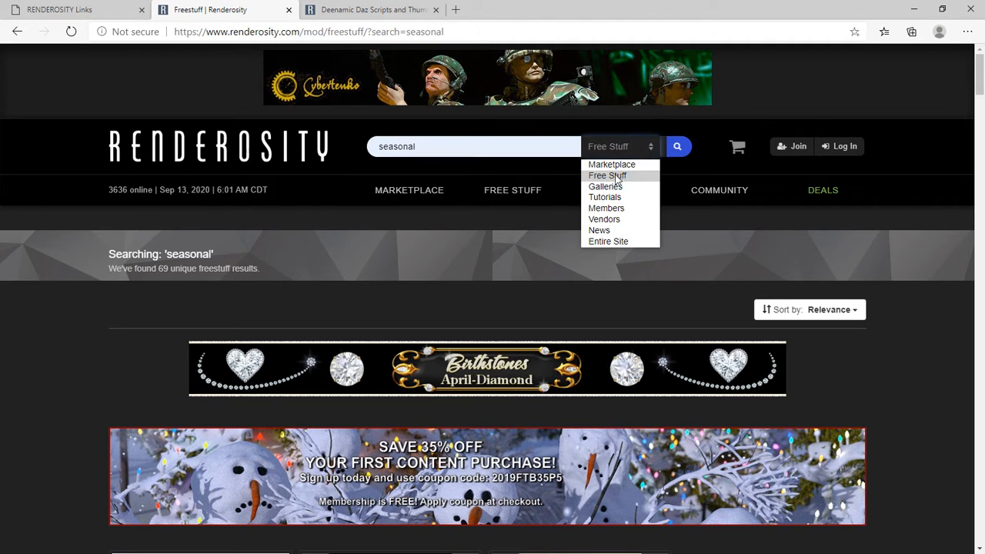
{"action": "left_click", "coordinate": [606, 175]}
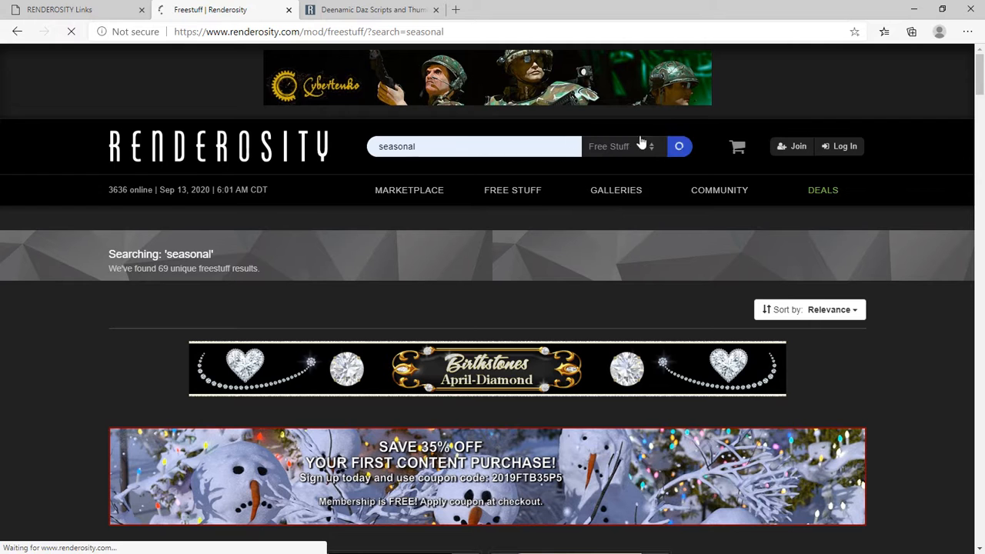
{"action": "mouse_move", "coordinate": [126, 371]}
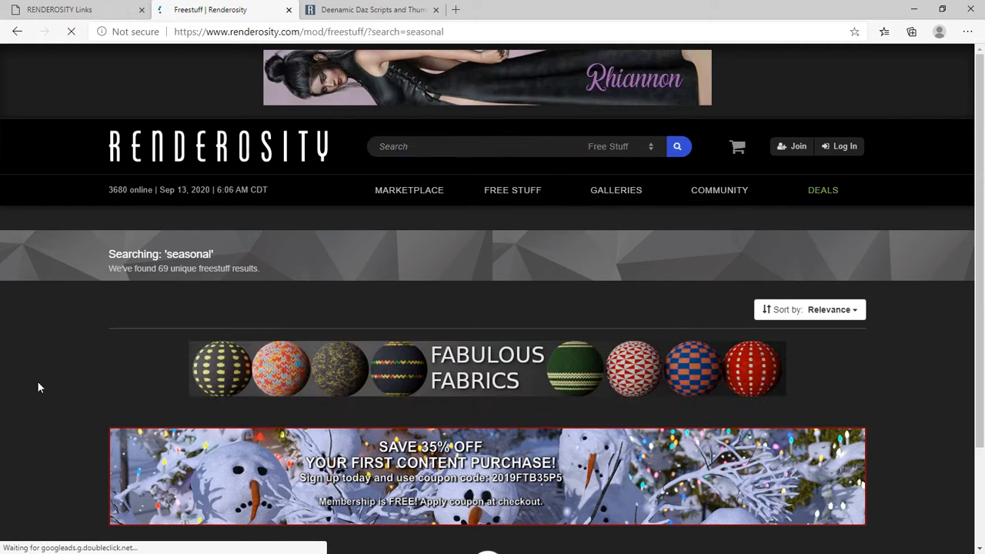
{"action": "scroll", "scroll_direction": "down", "scroll_amount": 3}
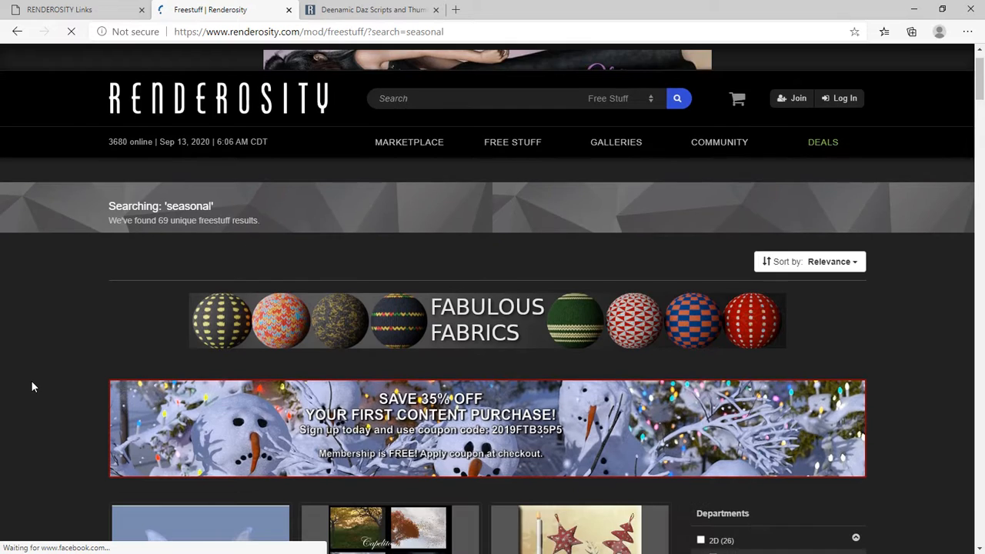
{"action": "scroll", "scroll_direction": "down", "scroll_amount": 3}
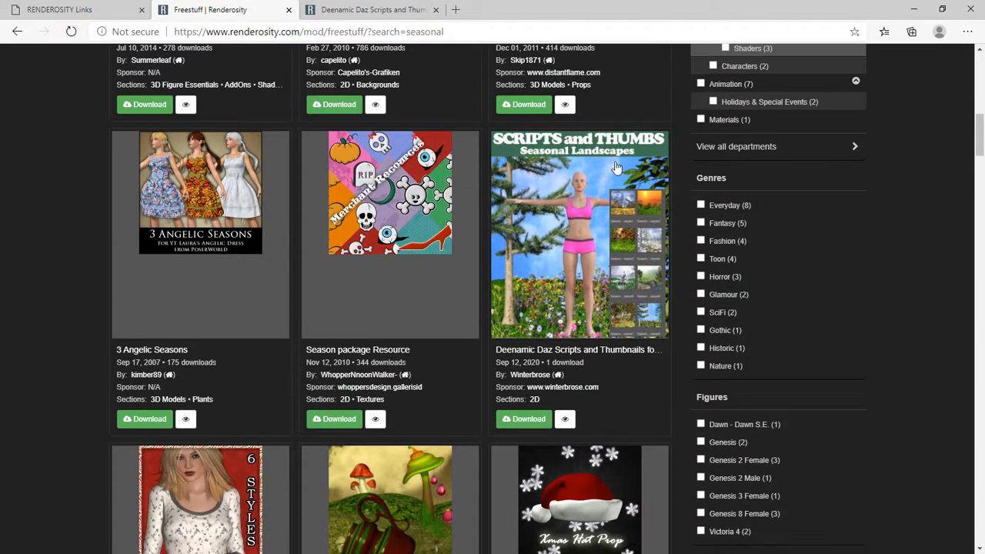
Step: View the Deenamic Daz Scripts and Thumbnails product page and its preview, then return to the links page
{"action": "left_click", "coordinate": [578, 233]}
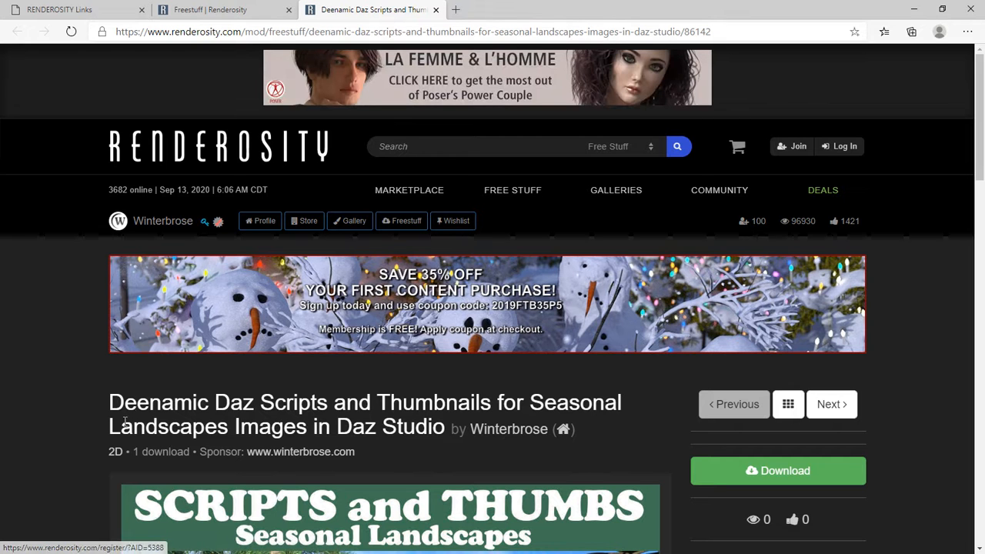
{"action": "scroll", "scroll_direction": "down", "scroll_amount": 3}
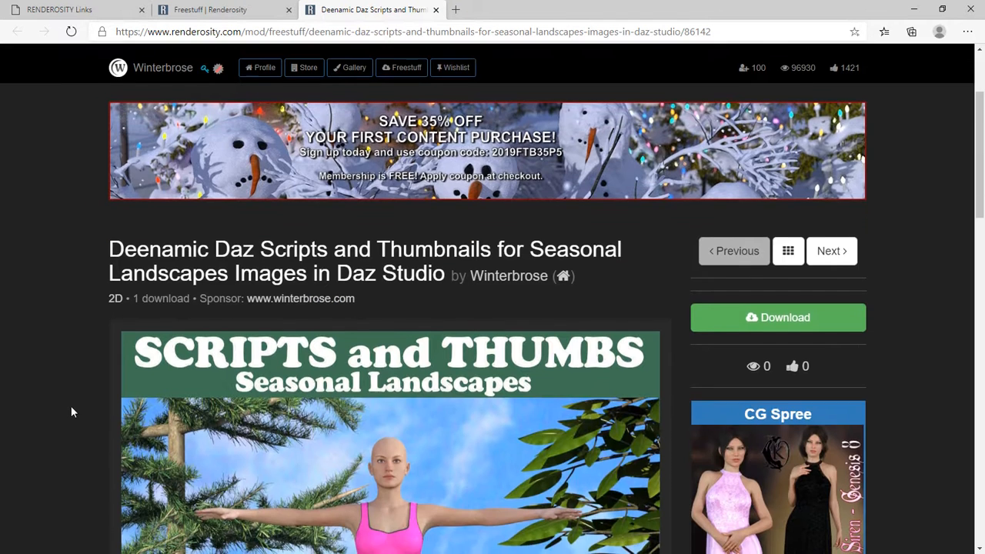
{"action": "scroll", "scroll_direction": "down", "scroll_amount": 3}
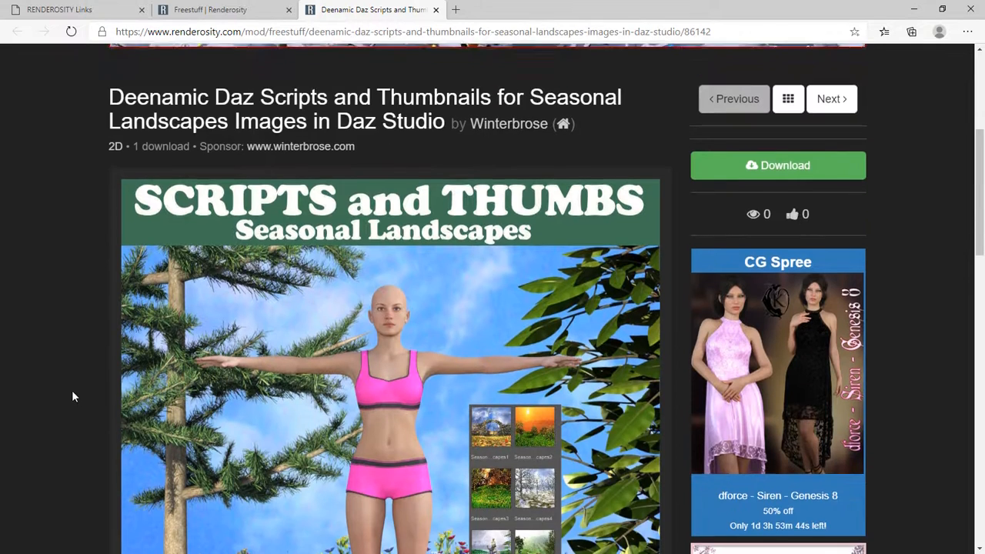
{"action": "scroll", "scroll_direction": "down", "scroll_amount": 3}
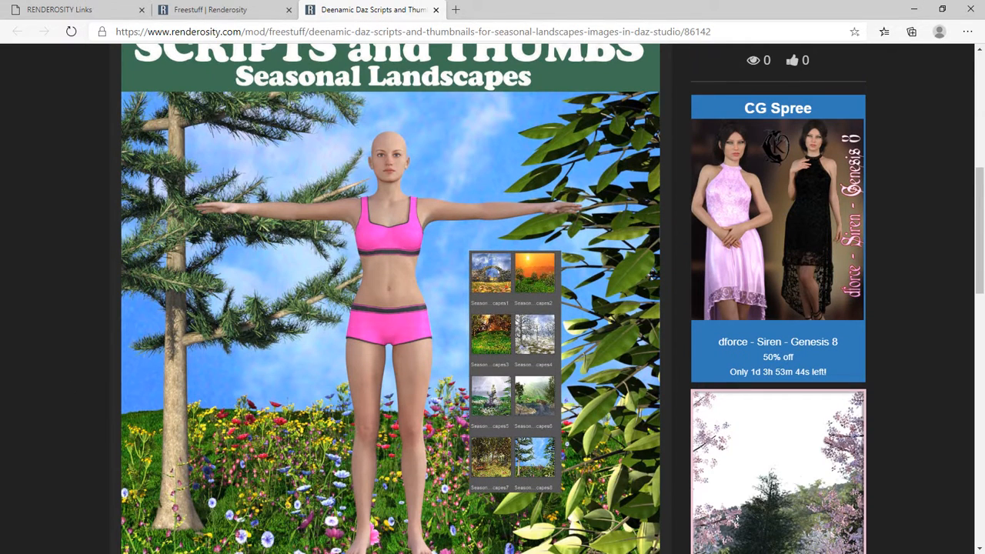
{"action": "mouse_move", "coordinate": [489, 348]}
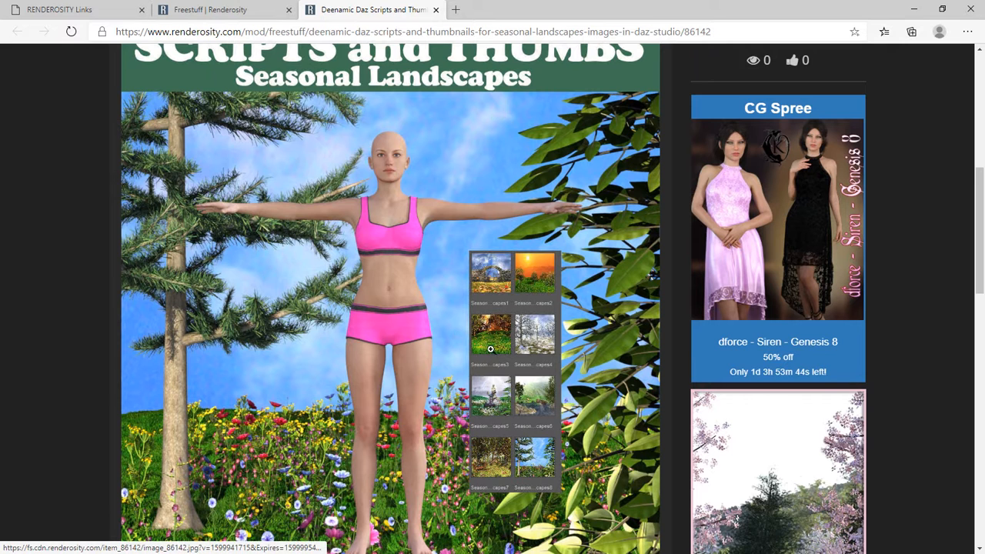
{"action": "mouse_move", "coordinate": [40, 385]}
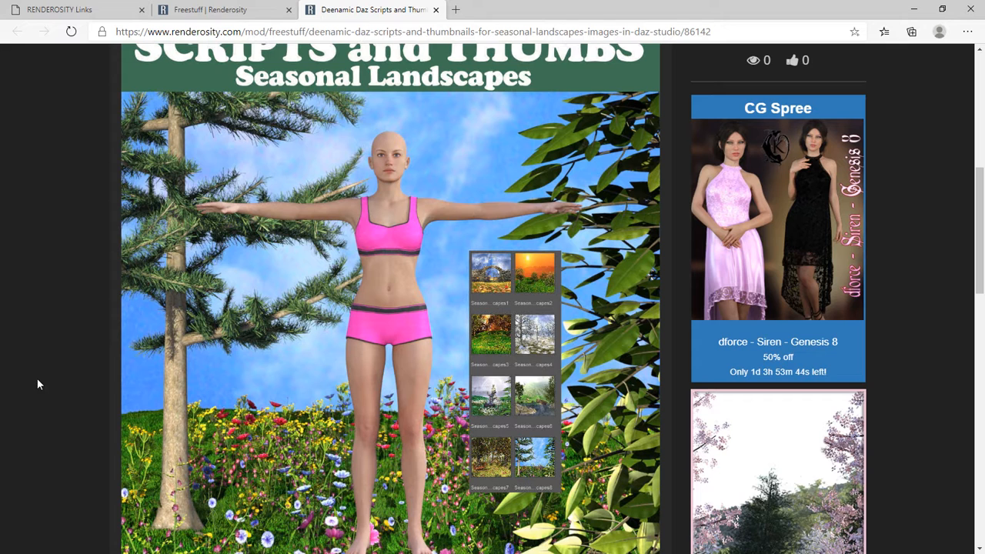
{"action": "left_click", "coordinate": [59, 9]}
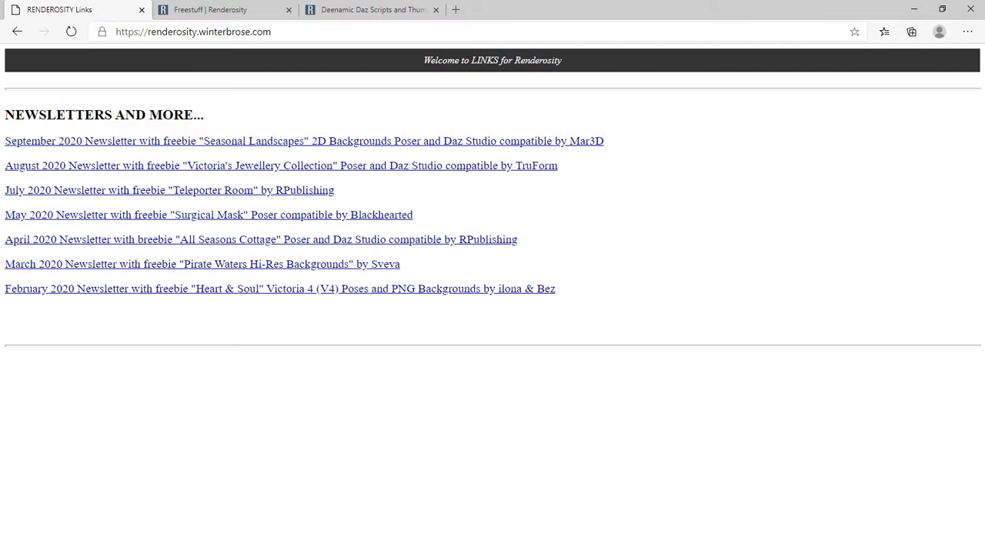
{"action": "mouse_move", "coordinate": [116, 146]}
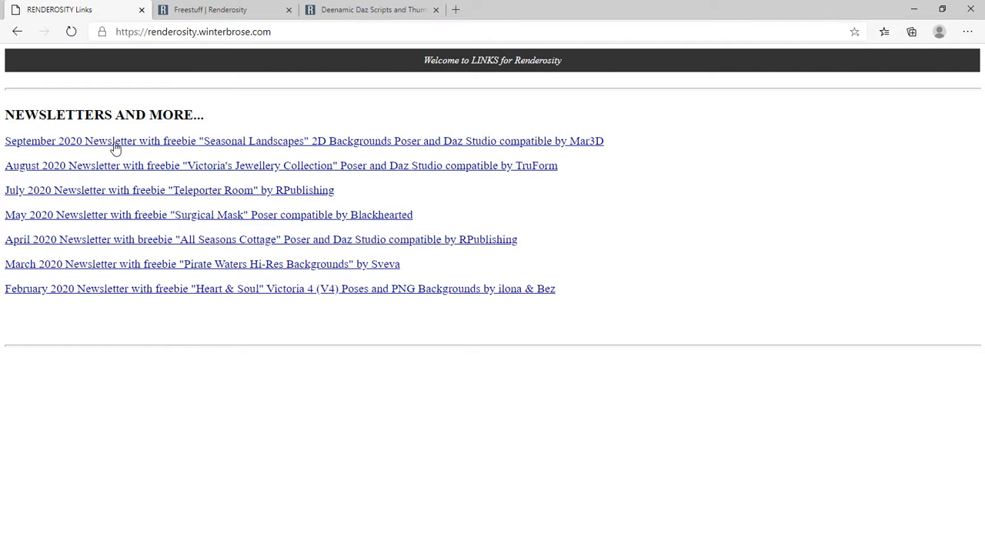
{"action": "mouse_move", "coordinate": [86, 150]}
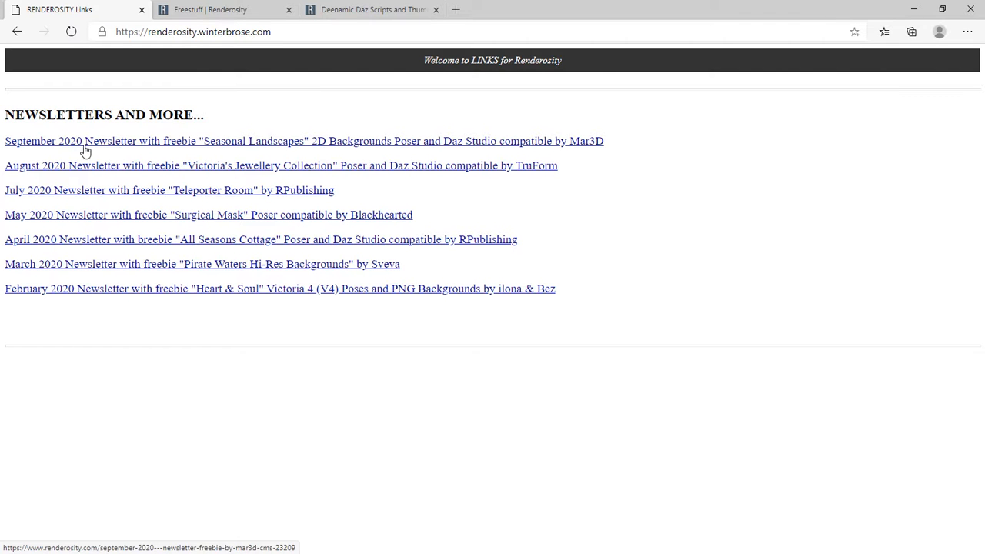
{"action": "mouse_move", "coordinate": [146, 145]}
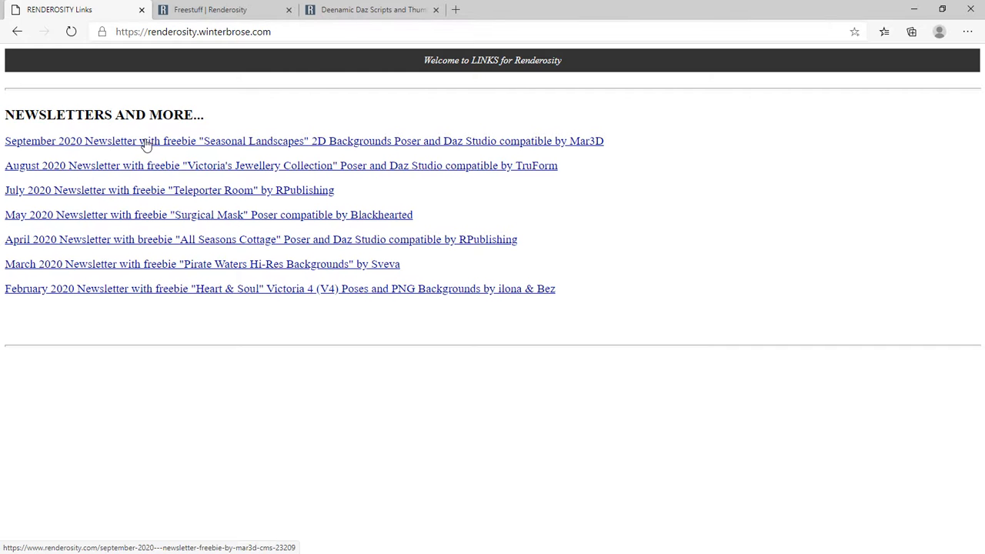
Step: Follow the 'September 2020 Newsletter with freebie Seasonal Landscapes' link
{"action": "left_click", "coordinate": [147, 142]}
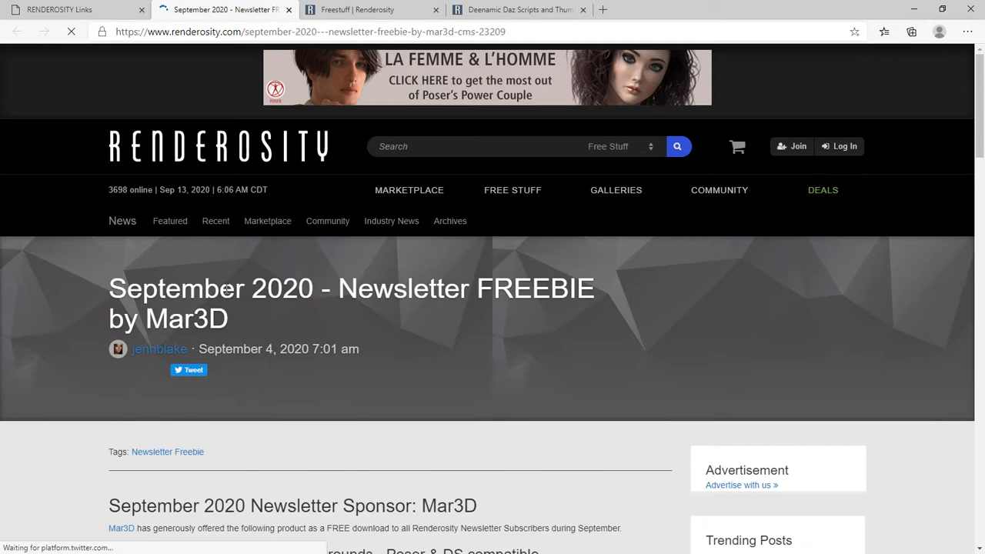
Step: Scroll the newsletter to Mar3D's Seasonal Landscapes preview image and back to the top
{"action": "scroll", "scroll_direction": "down", "scroll_amount": 3}
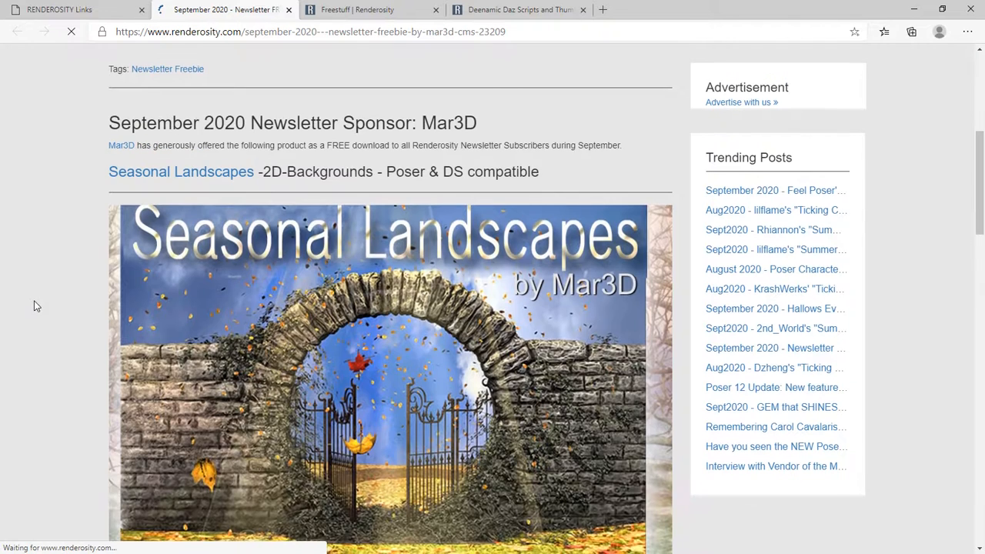
{"action": "scroll", "scroll_direction": "up", "scroll_amount": 3}
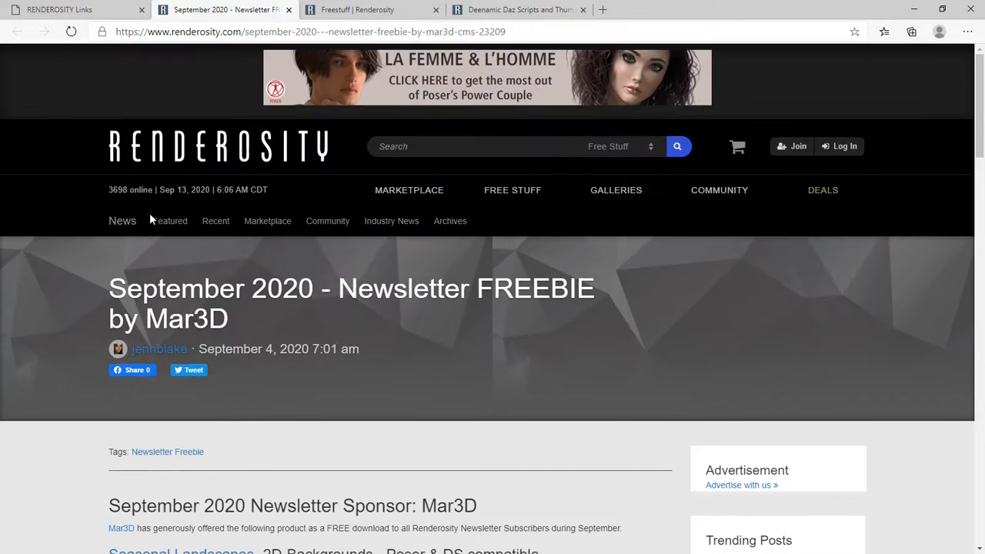
{"action": "mouse_move", "coordinate": [463, 363]}
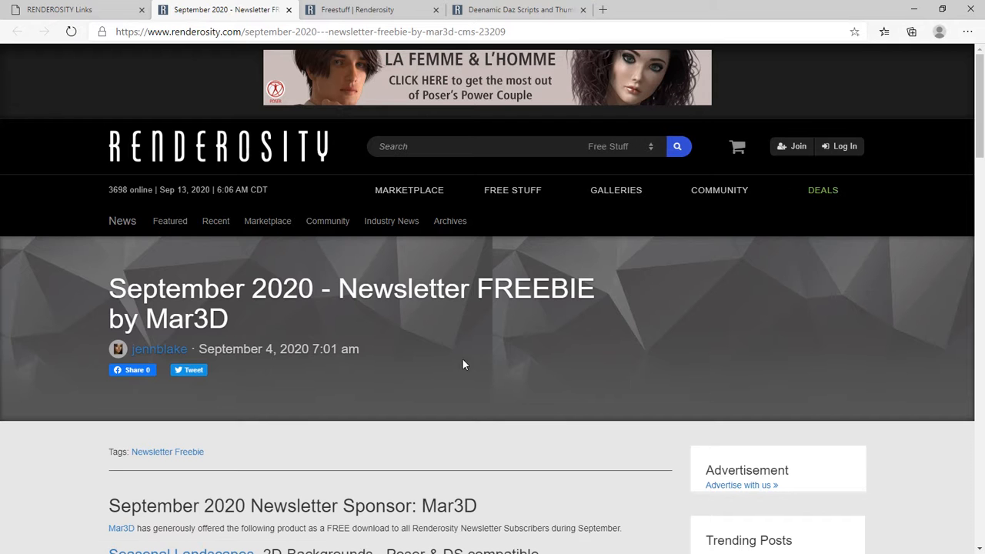
{"action": "mouse_move", "coordinate": [344, 249]}
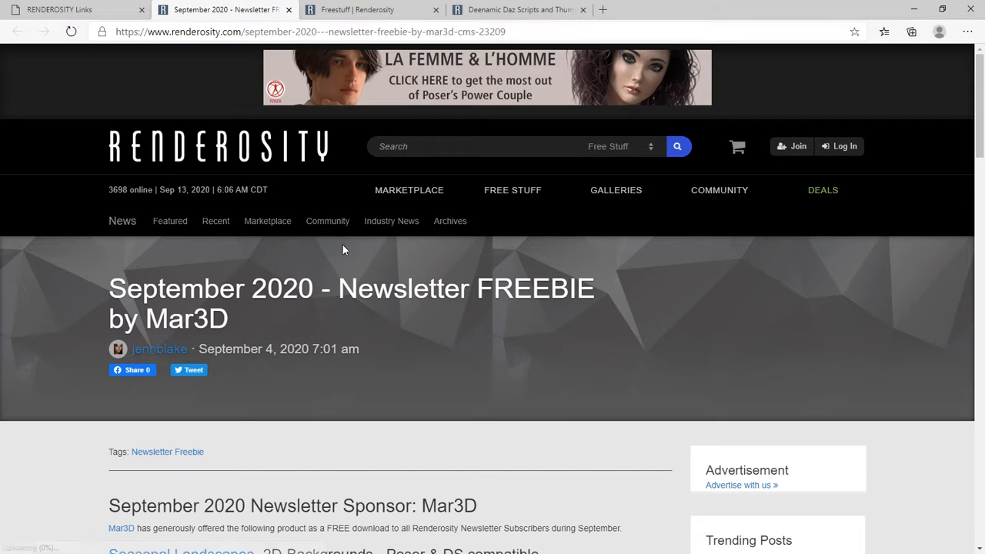
{"action": "mouse_move", "coordinate": [377, 126]}
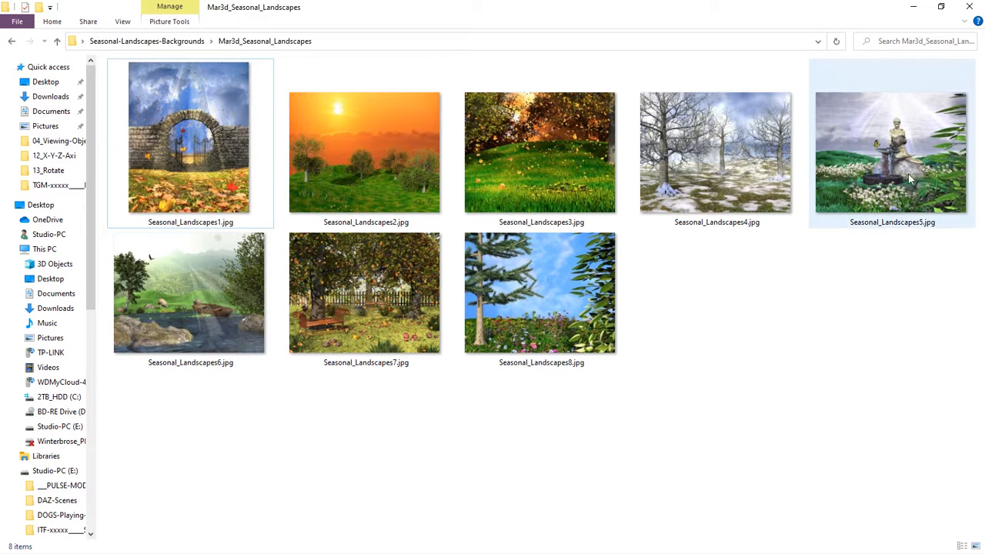
Step: Show the Mar3d_Seasonal_Landscapes folder with images Seasonal_Landscapes1 through 8
{"action": "left_click", "coordinate": [222, 434]}
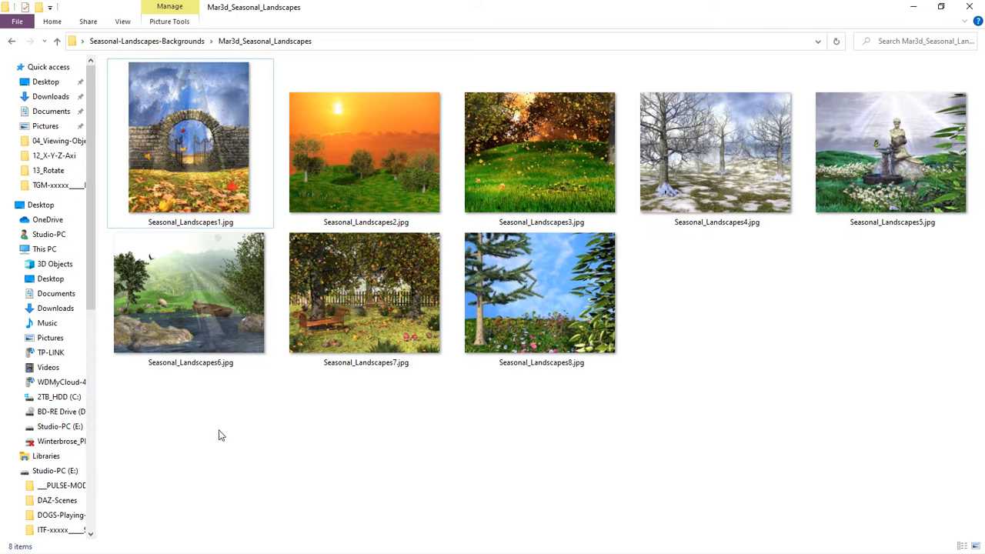
{"action": "mouse_move", "coordinate": [231, 431]}
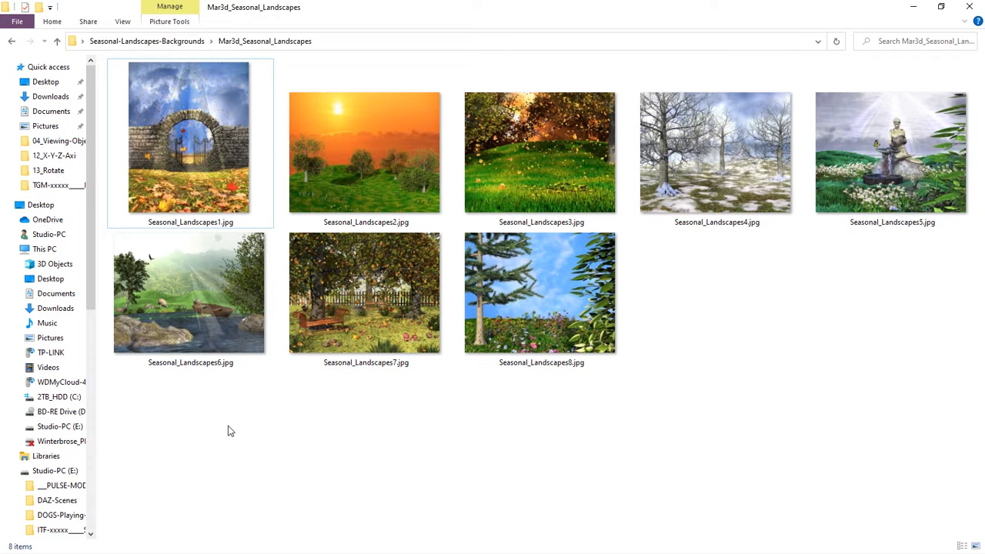
{"action": "mouse_move", "coordinate": [252, 440]}
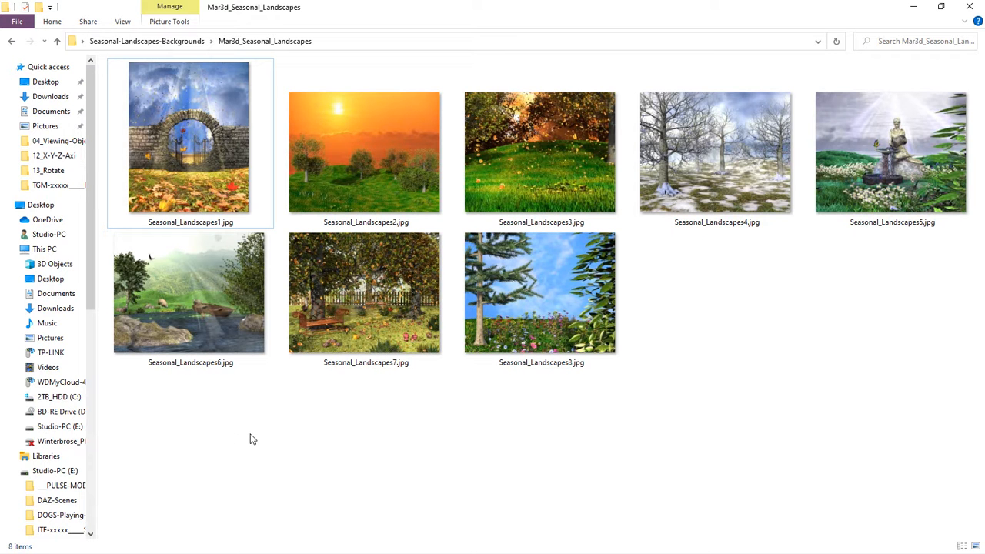
{"action": "mouse_move", "coordinate": [280, 434]}
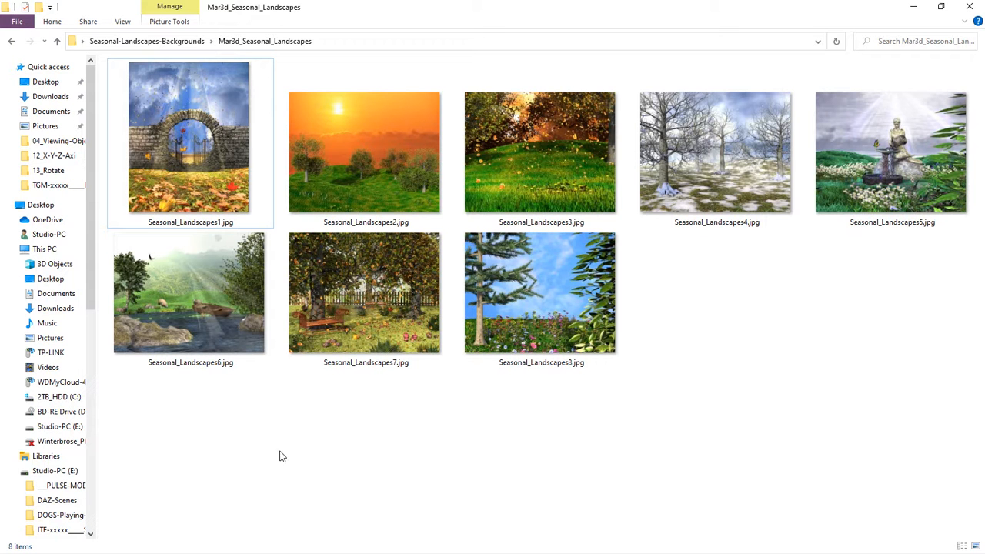
{"action": "mouse_move", "coordinate": [199, 496]}
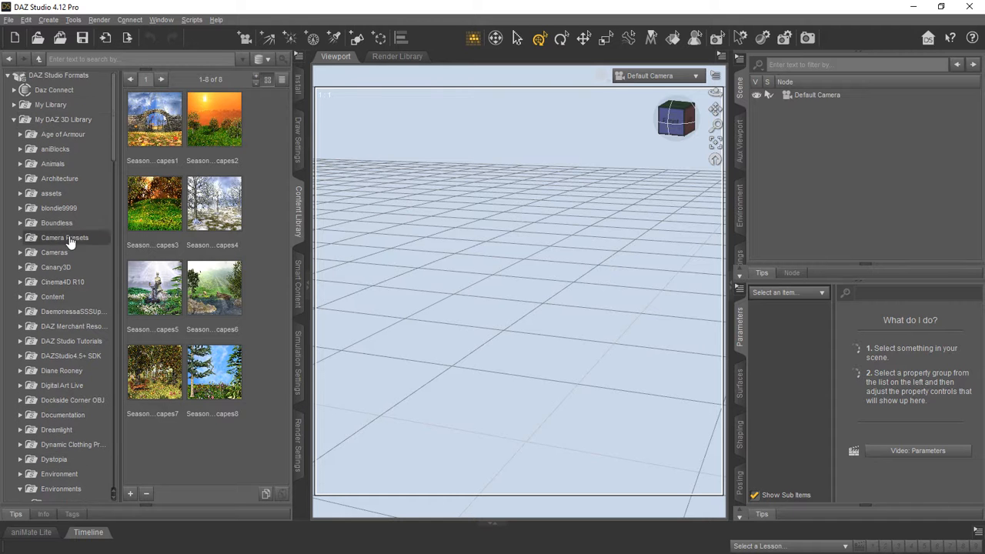
Step: Expand My DAZ 3D Library to the Mar3D folder and its Seasonal Landscapes subfolder
{"action": "left_click", "coordinate": [61, 237]}
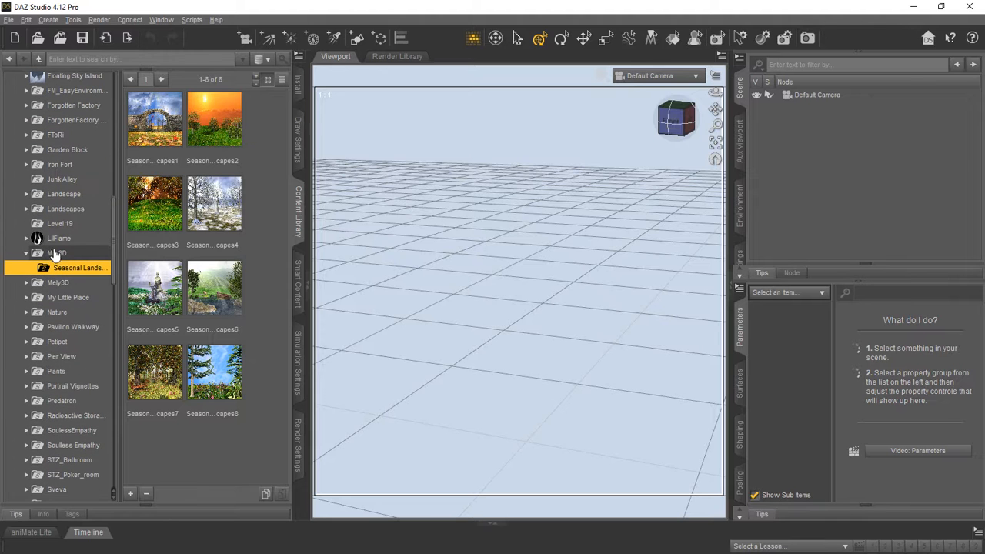
{"action": "left_click", "coordinate": [59, 253]}
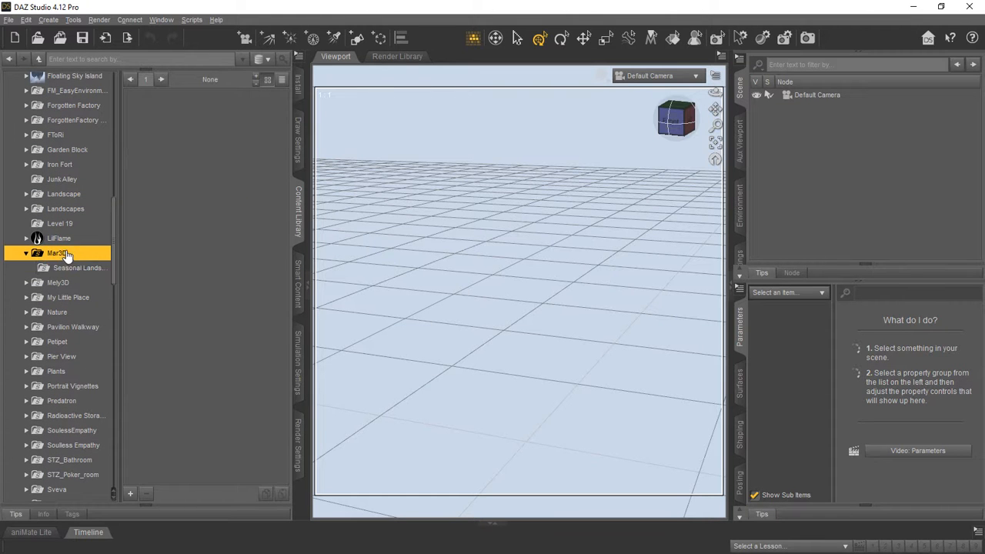
{"action": "left_click", "coordinate": [77, 267]}
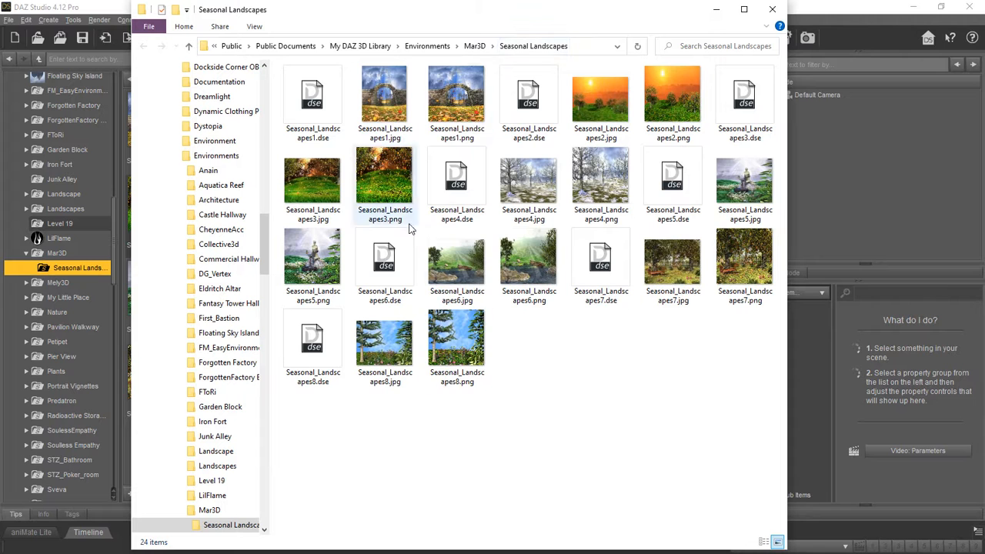
Step: Inspect the landscape .dse script files in the Seasonal Landscapes library folder
{"action": "left_click", "coordinate": [312, 101]}
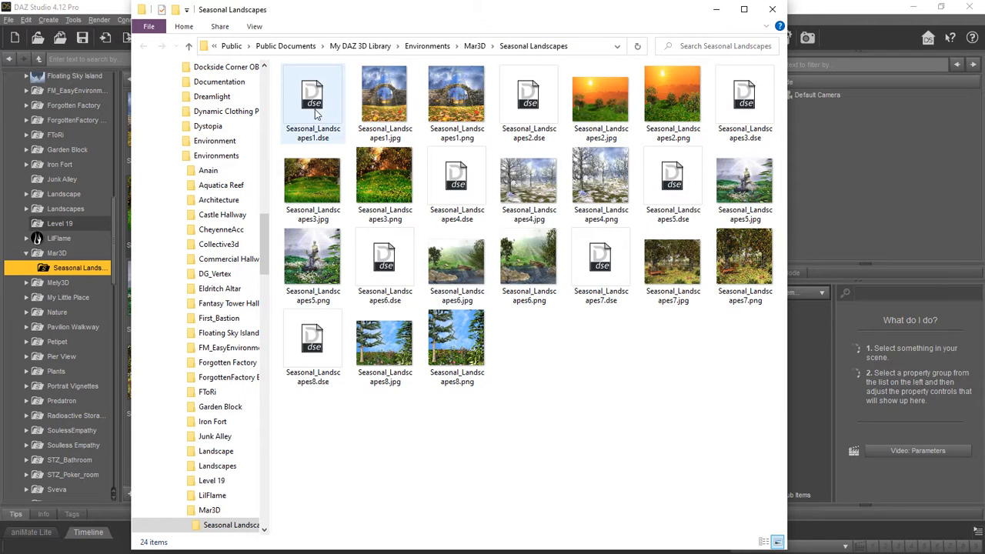
{"action": "left_click", "coordinate": [456, 102]}
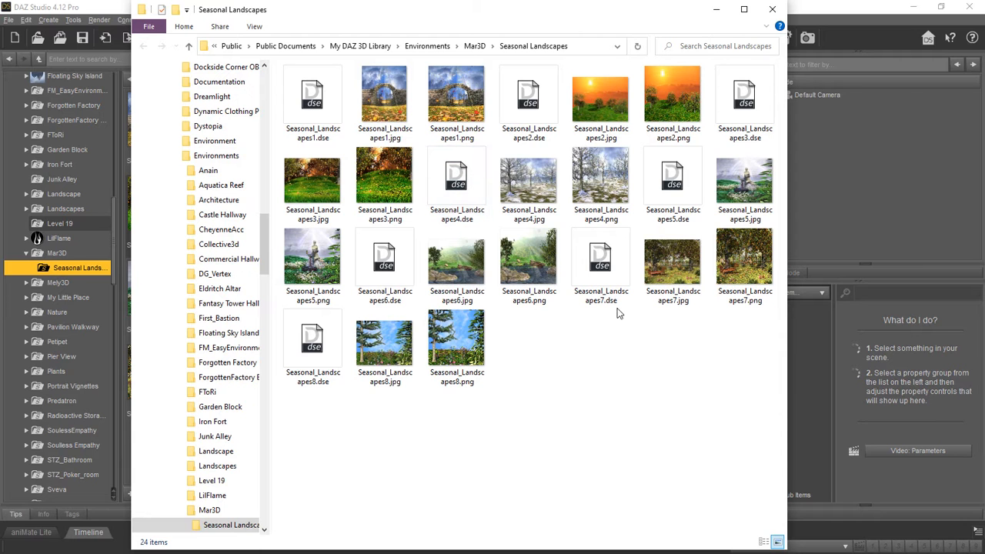
{"action": "mouse_move", "coordinate": [652, 332]}
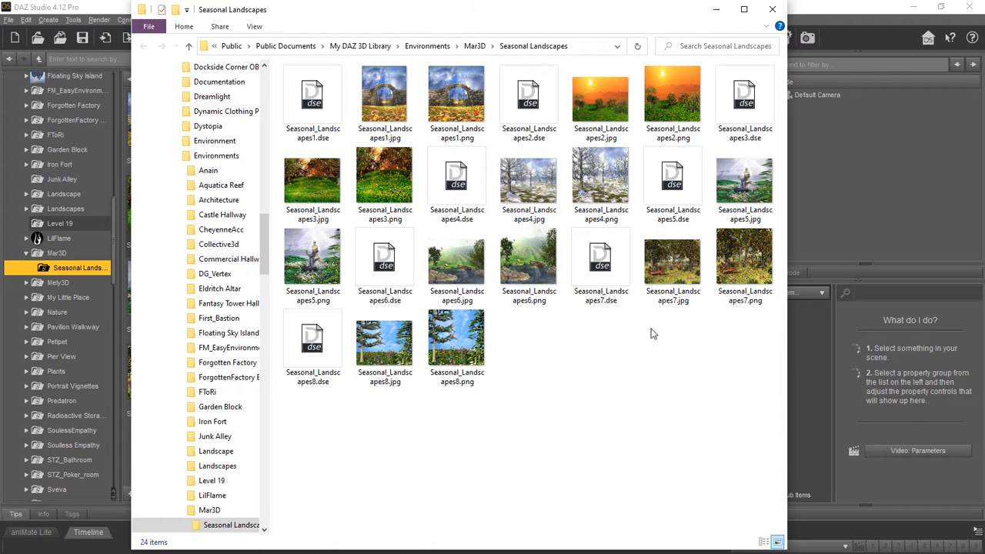
{"action": "left_click", "coordinate": [456, 92]}
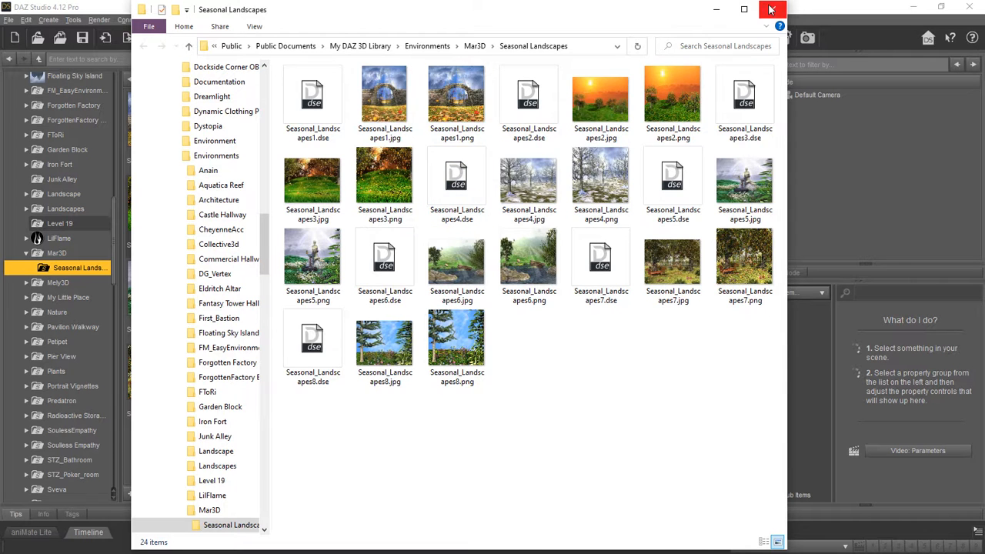
Step: Close the File Explorer window to return to DAZ Studio
{"action": "left_click", "coordinate": [773, 9]}
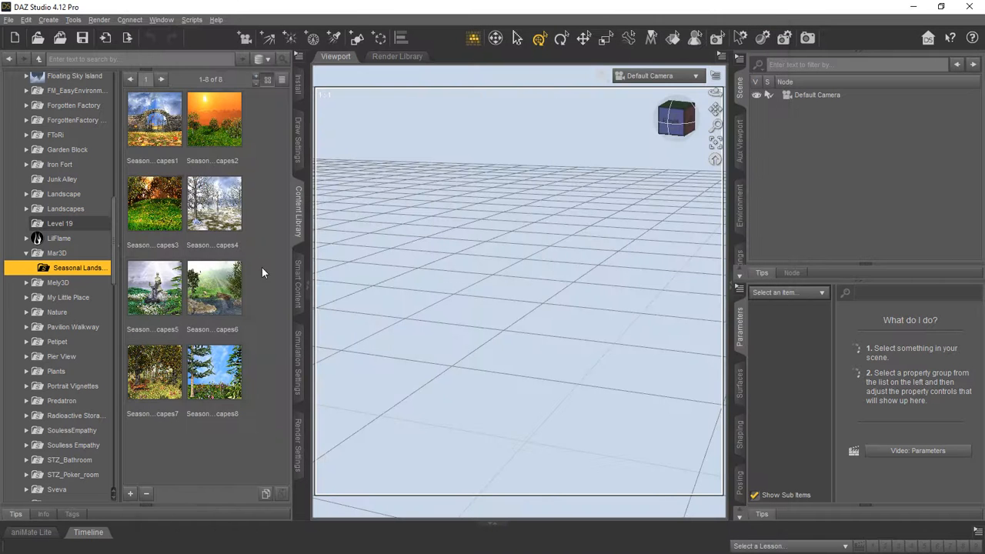
{"action": "mouse_move", "coordinate": [357, 234]}
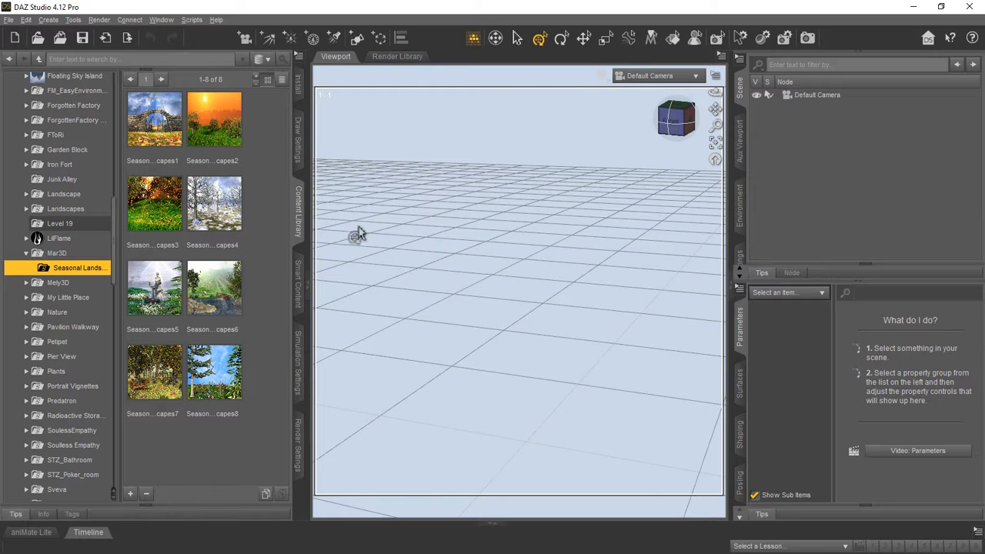
{"action": "mouse_move", "coordinate": [283, 210]}
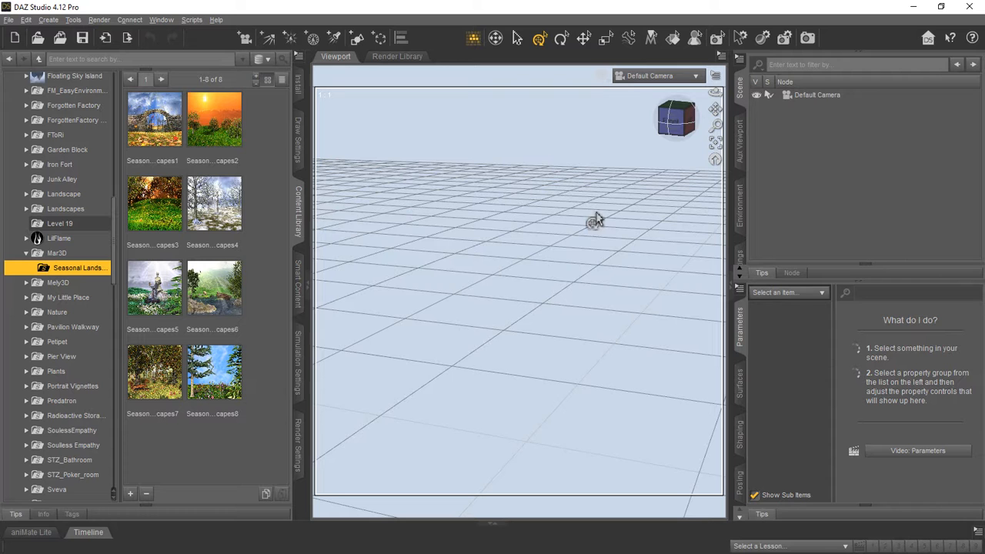
{"action": "mouse_move", "coordinate": [474, 237]}
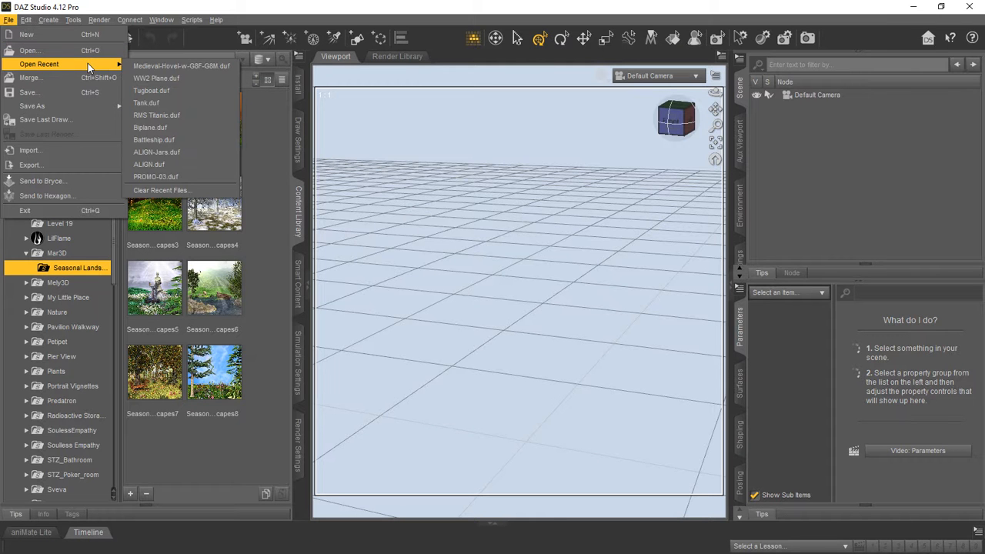
Step: Load Biplane.duf from the recent files list
{"action": "left_click", "coordinate": [149, 127]}
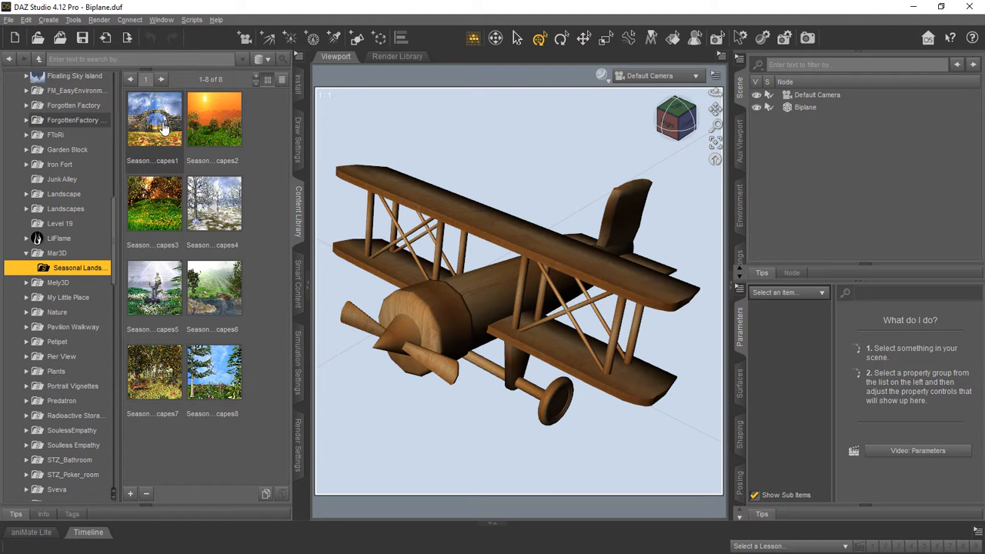
Step: Apply Seasonal Landscapes backdrops 1, 2, 3, 4 and 6 behind the biplane in turn
{"action": "double_click", "coordinate": [153, 121]}
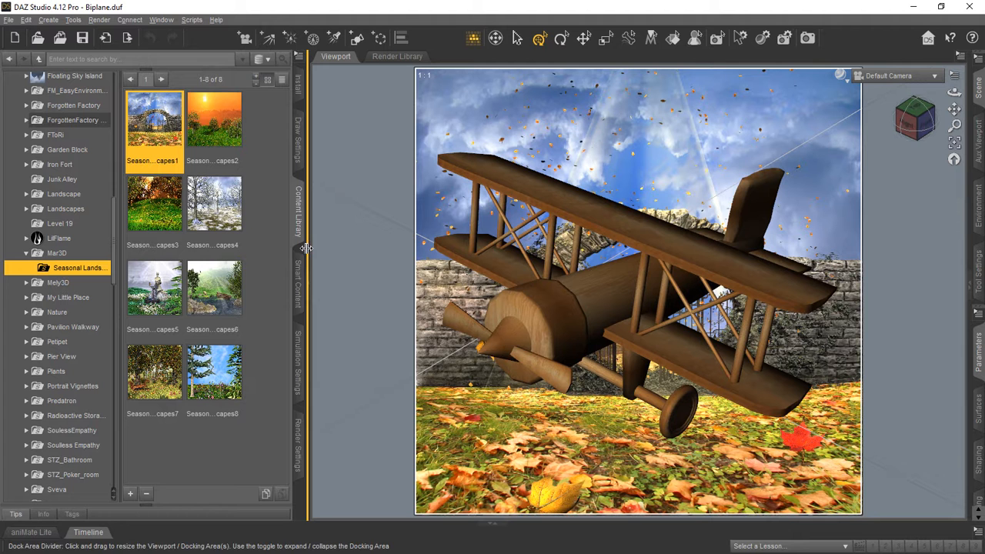
{"action": "mouse_move", "coordinate": [214, 124]}
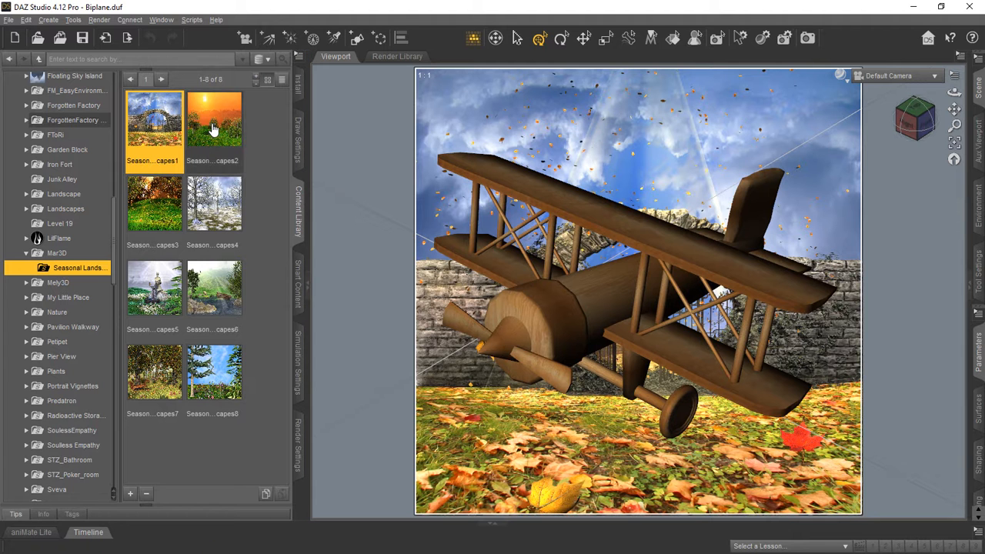
{"action": "double_click", "coordinate": [213, 120]}
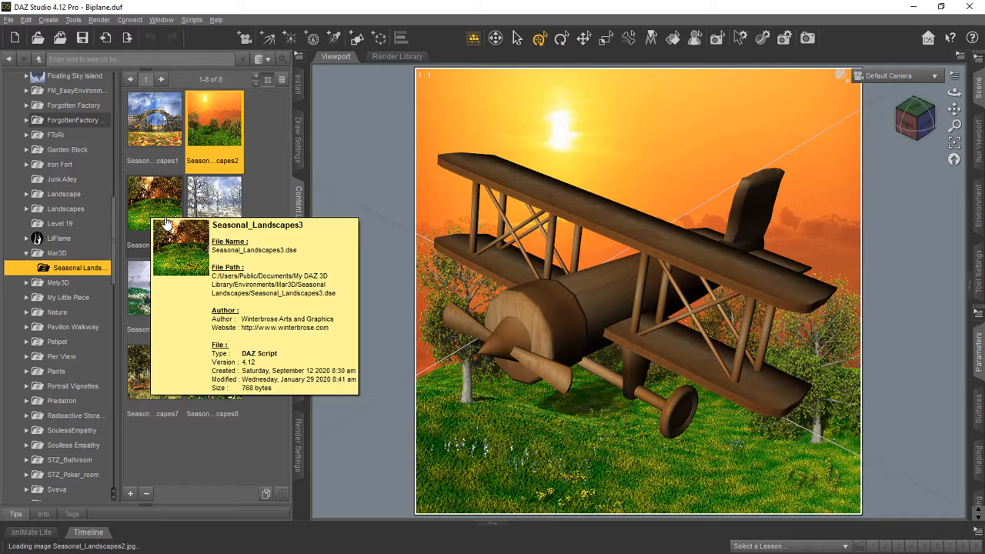
{"action": "double_click", "coordinate": [154, 203]}
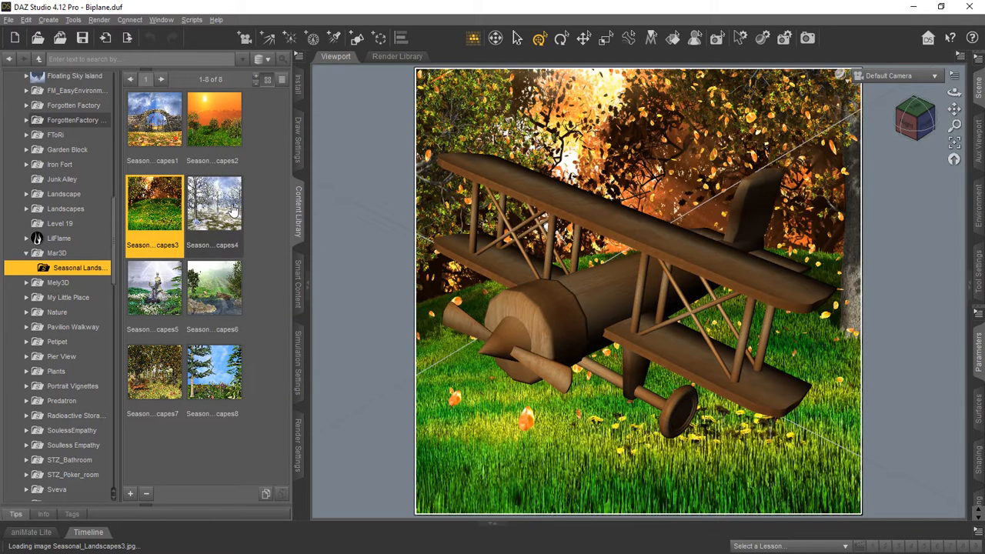
{"action": "double_click", "coordinate": [214, 203]}
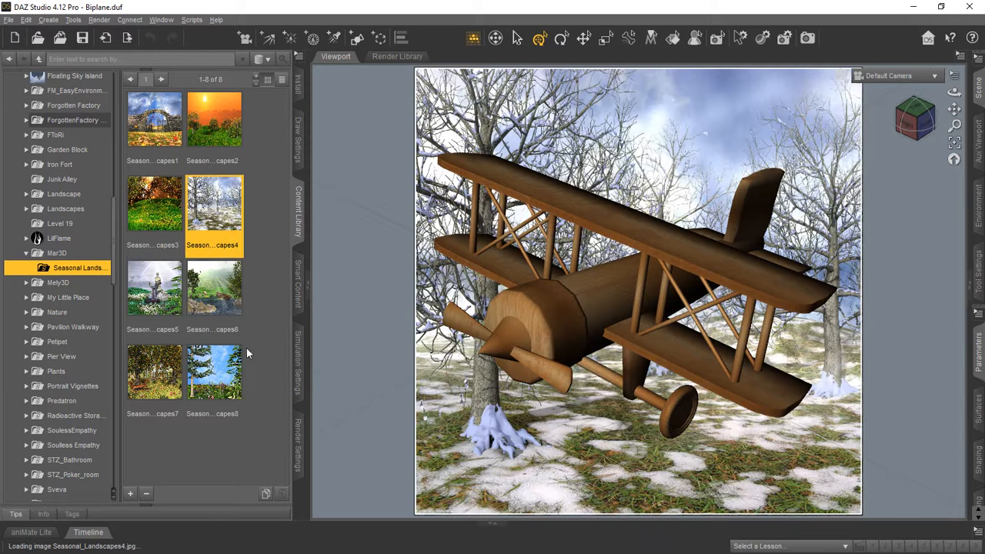
{"action": "double_click", "coordinate": [214, 289]}
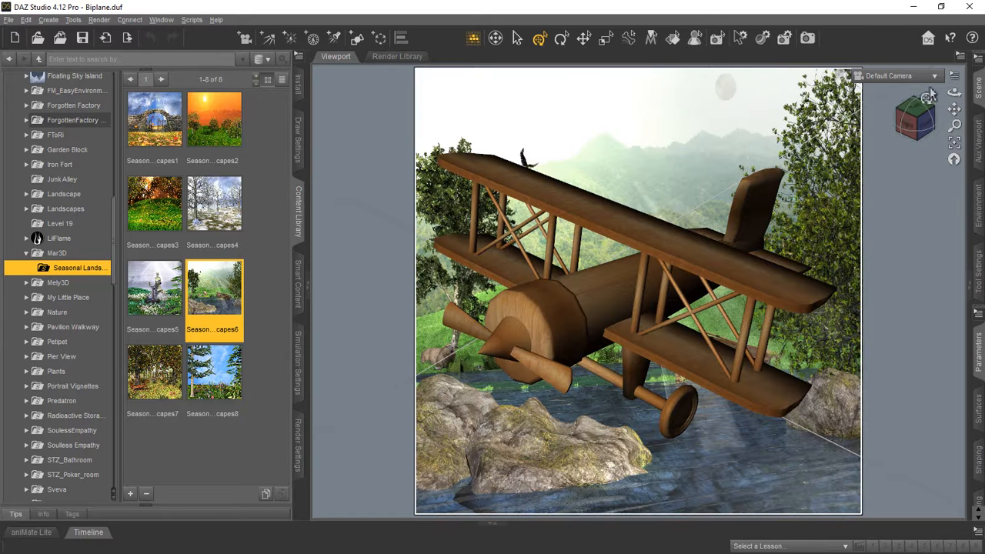
Step: Bring up the viewport options and the render aspect-ratio presets for the backdrop framing
{"action": "left_click", "coordinate": [960, 55]}
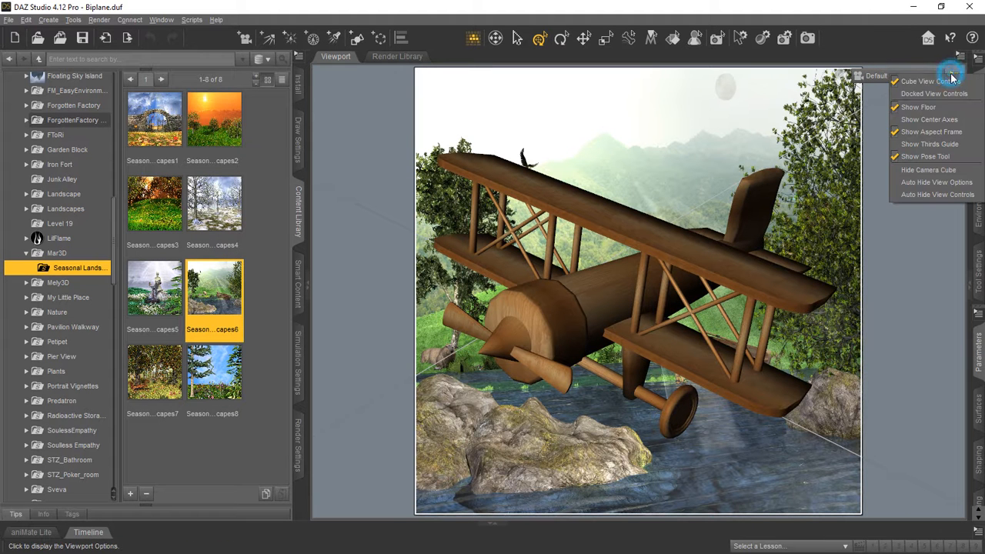
{"action": "left_click", "coordinate": [927, 80]}
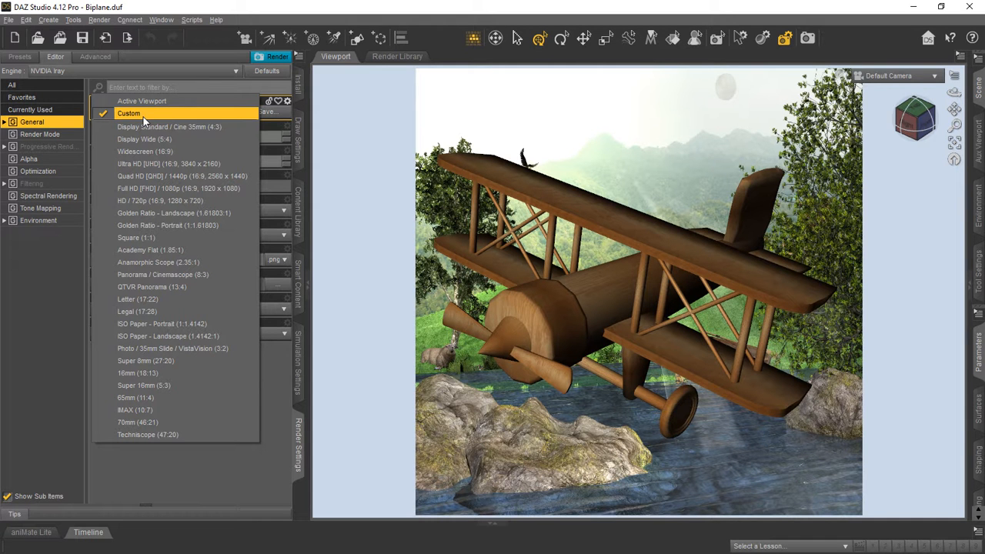
{"action": "mouse_move", "coordinate": [150, 126]}
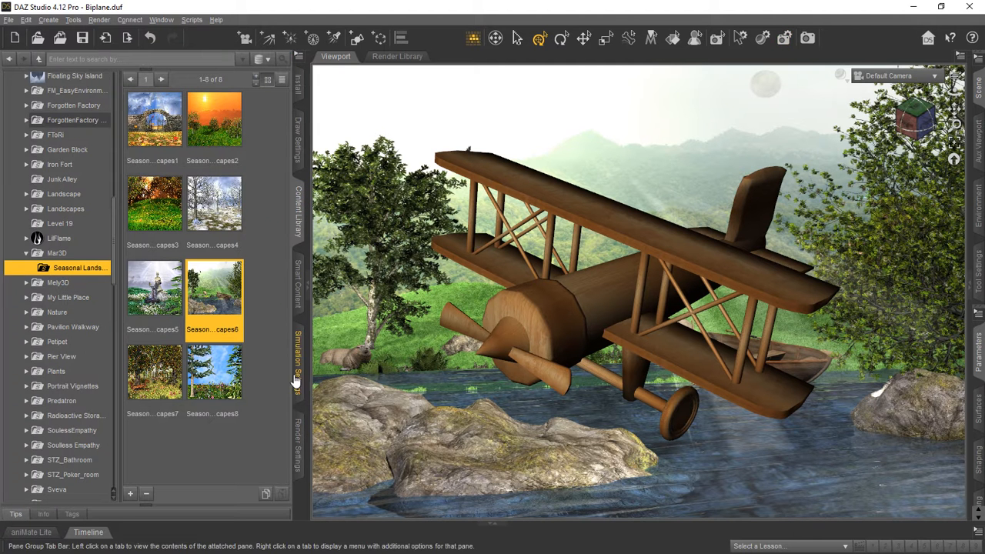
Step: Apply the fountain meadow (Landscapes 5) then the pine-and-flowers meadow (Landscapes 8) backdrop
{"action": "left_click", "coordinate": [154, 289]}
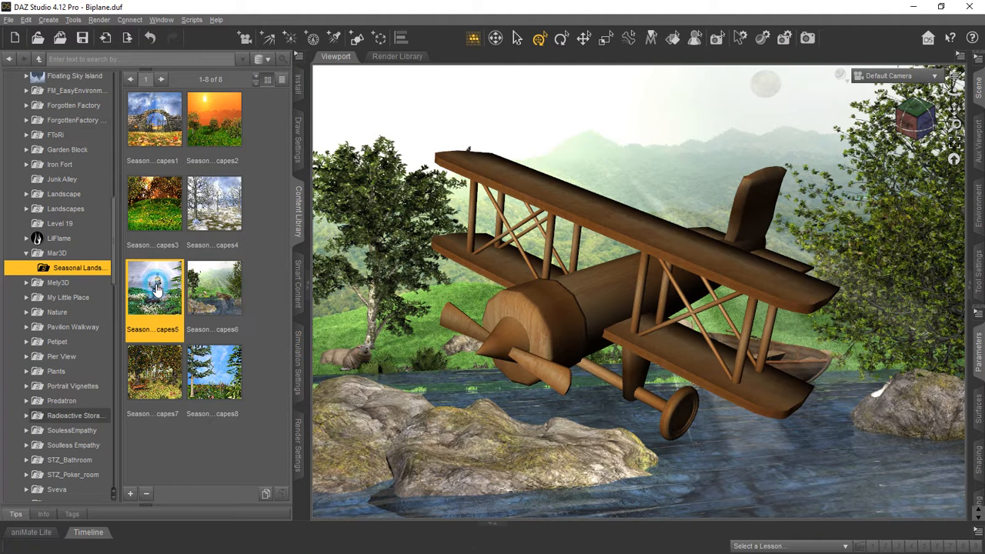
{"action": "double_click", "coordinate": [154, 288]}
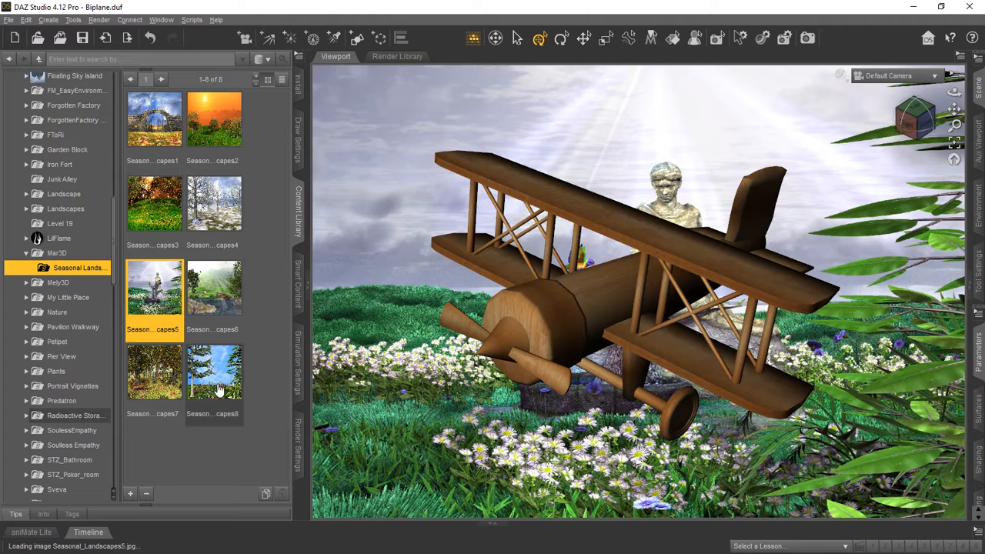
{"action": "double_click", "coordinate": [214, 372]}
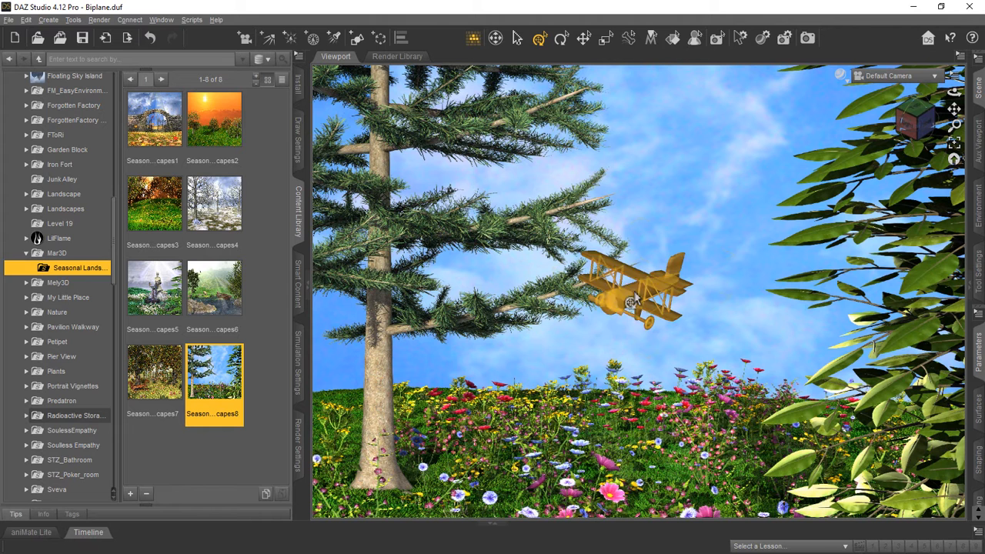
{"action": "mouse_move", "coordinate": [690, 296]}
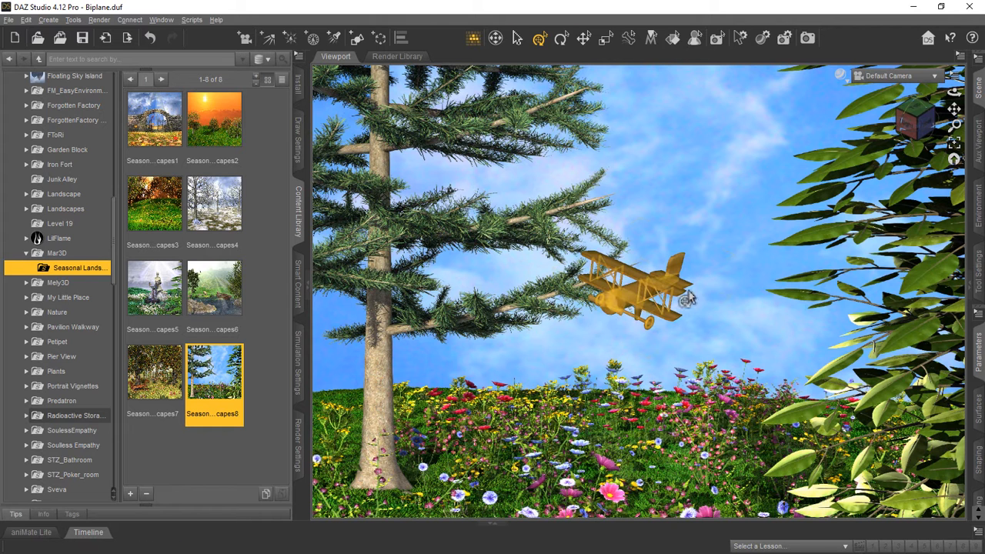
Step: Select the Biplane and move it up and right into the open sky
{"action": "left_click", "coordinate": [639, 296]}
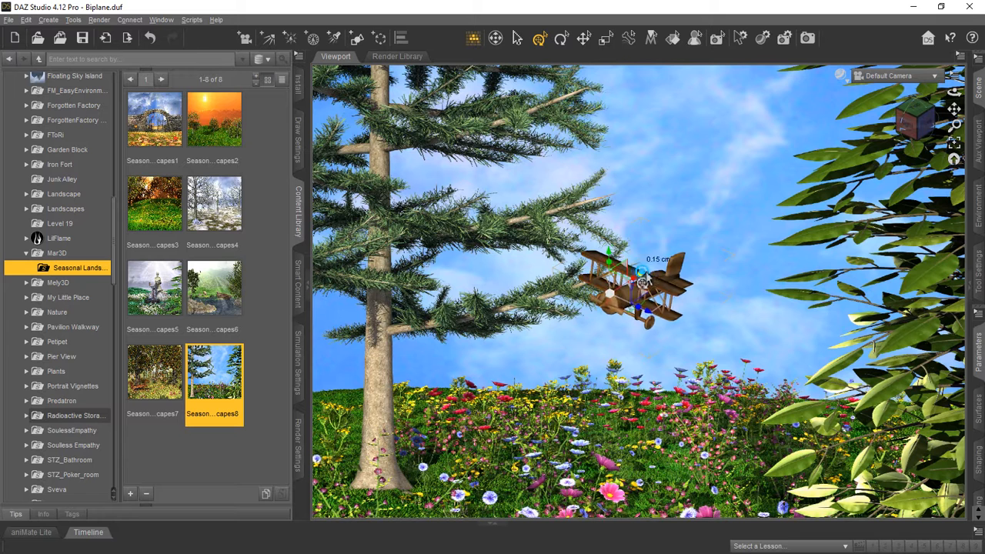
{"action": "left_click_drag", "start_coordinate": [639, 285], "coordinate": [723, 223]}
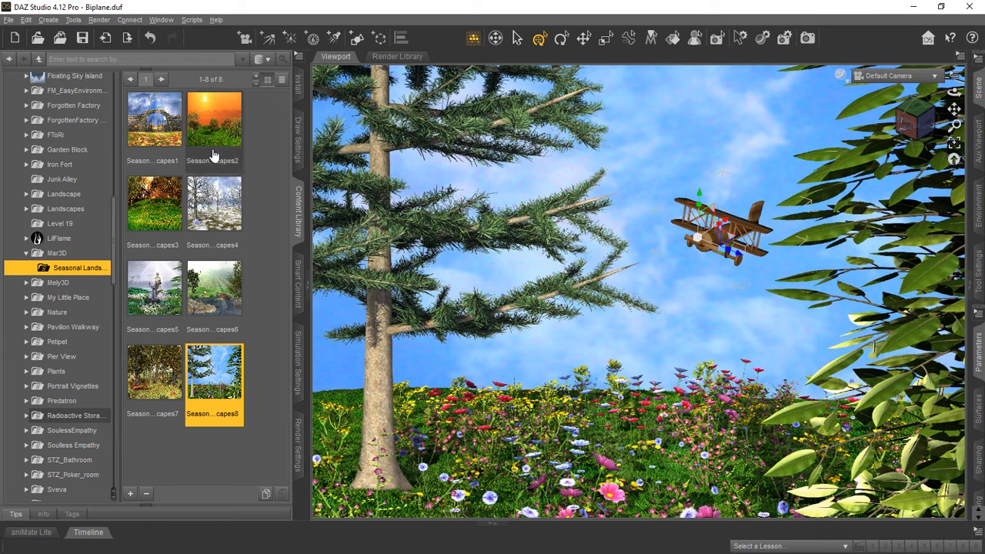
Step: Cycle the snowy winter, fountain meadow and sunset hills backdrops, ending on snowy winter (Landscapes 4)
{"action": "double_click", "coordinate": [214, 204]}
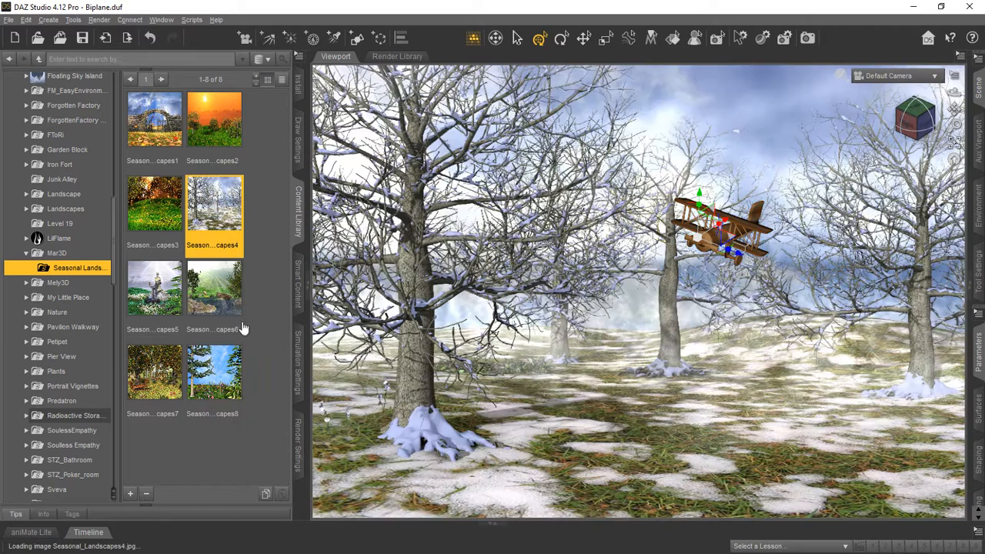
{"action": "double_click", "coordinate": [154, 371]}
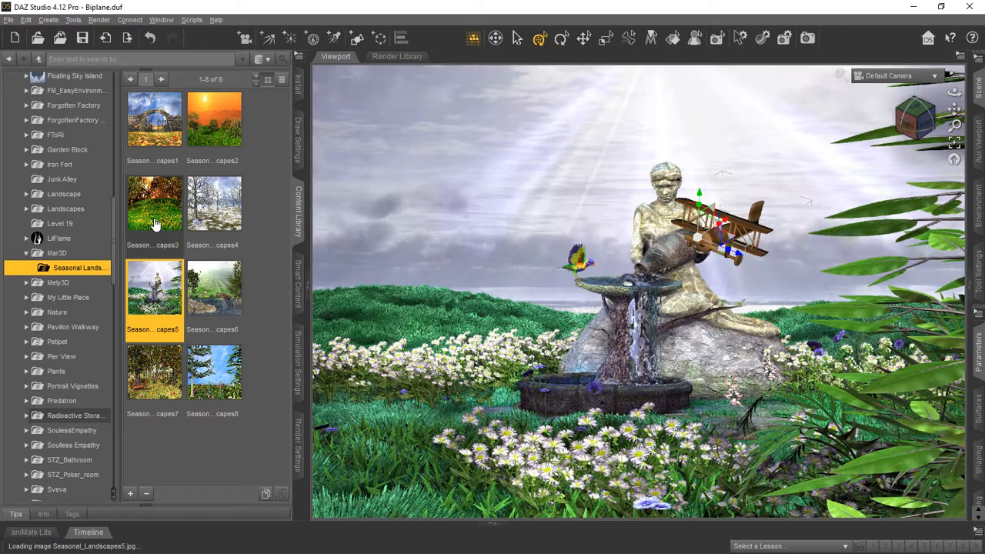
{"action": "mouse_move", "coordinate": [563, 248]}
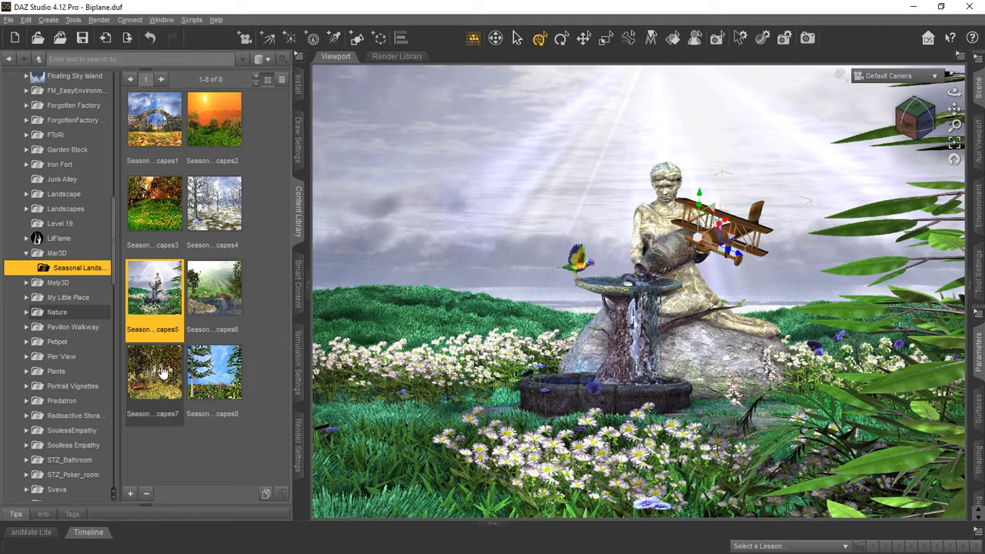
{"action": "double_click", "coordinate": [214, 120]}
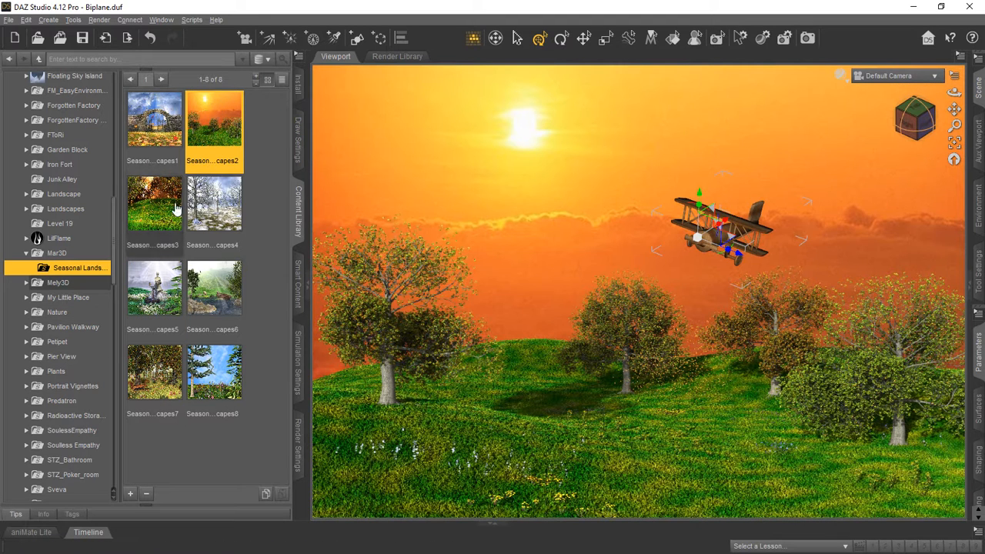
{"action": "mouse_move", "coordinate": [268, 117]}
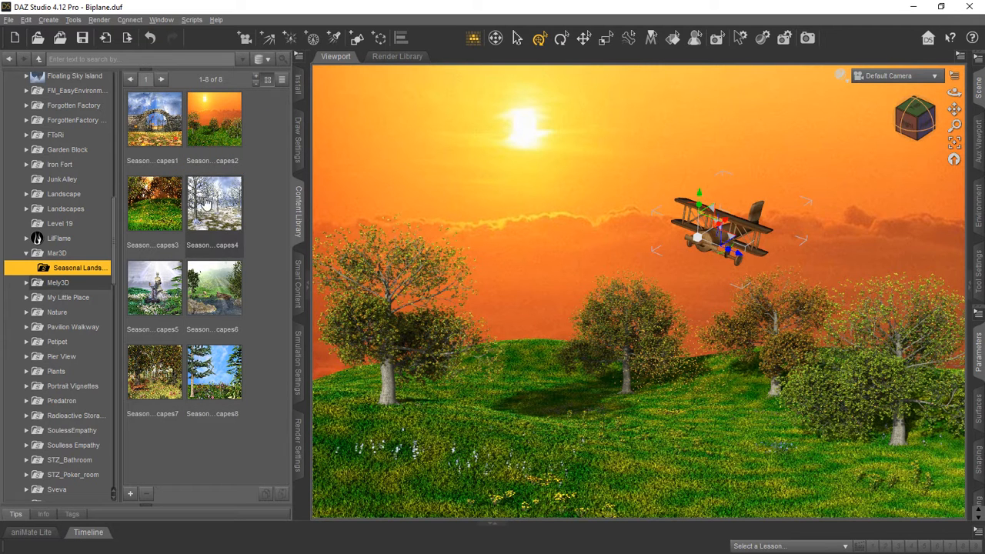
{"action": "double_click", "coordinate": [214, 203]}
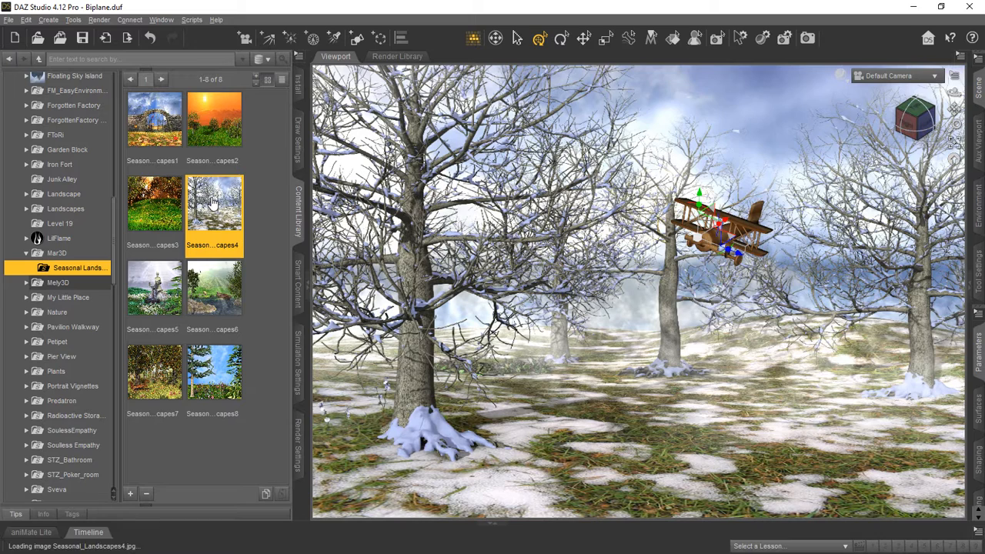